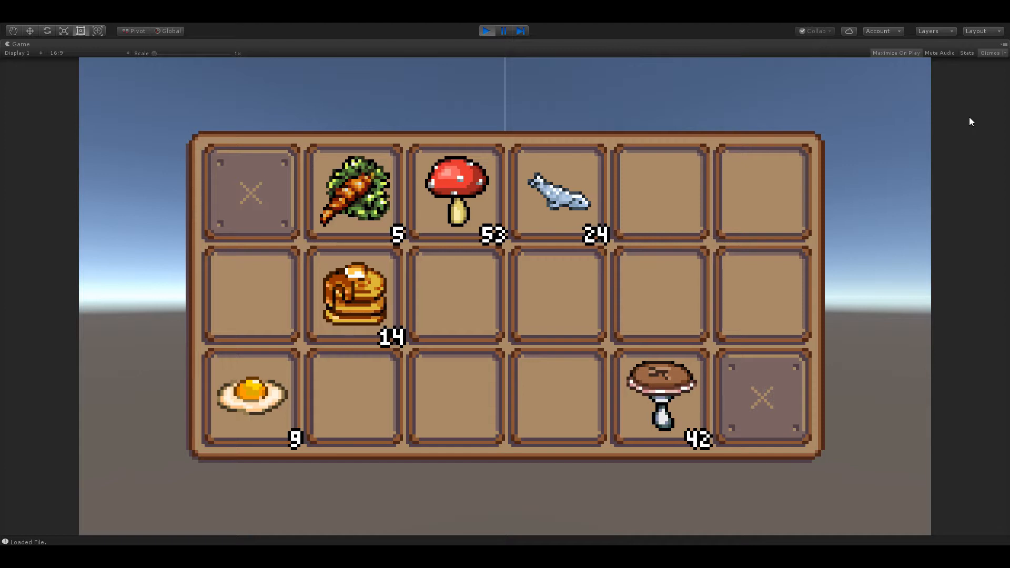
mouse_move(638, 276)
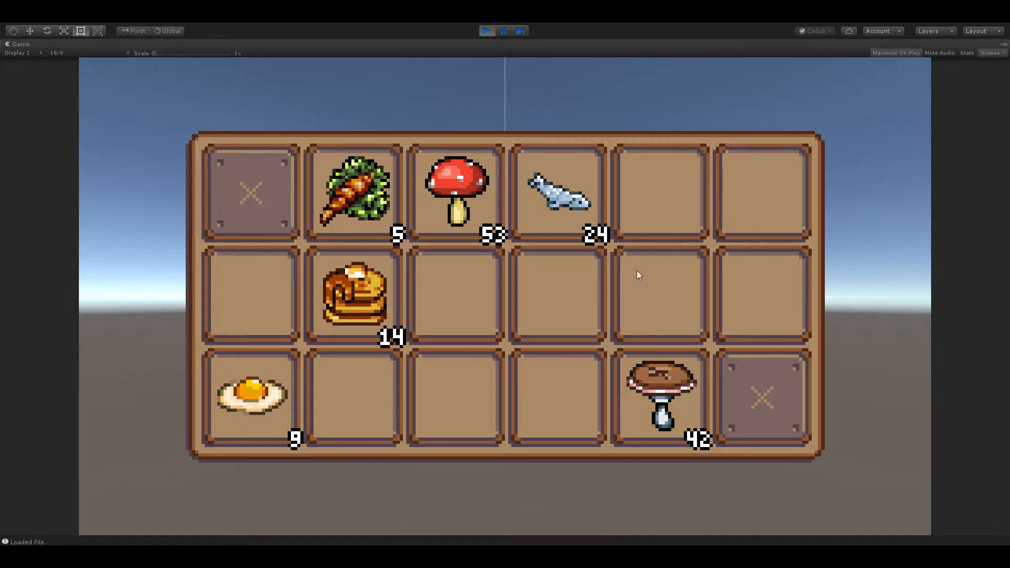
mouse_move(181, 112)
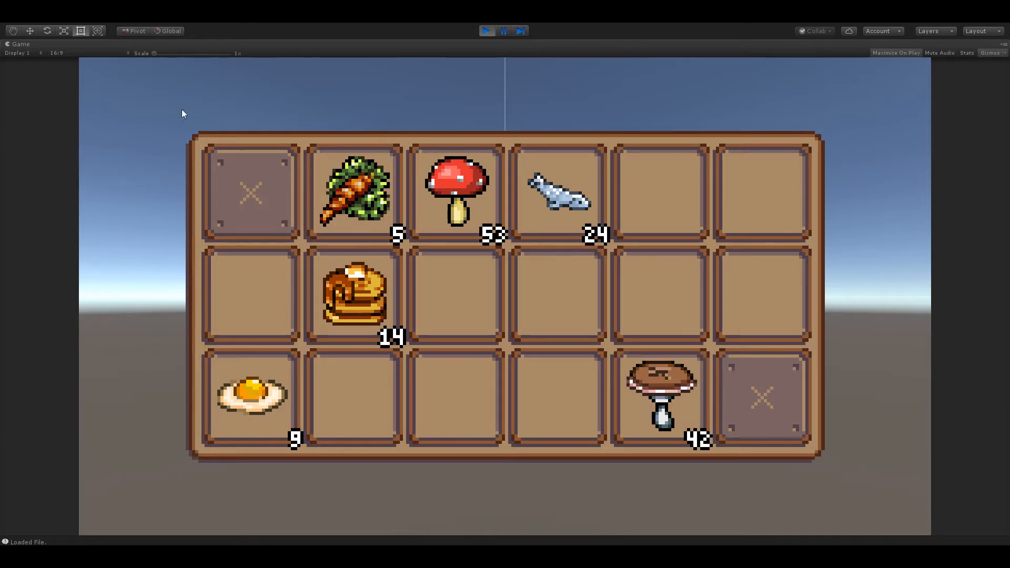
Move the carrot, pancake, fried-egg and mushroom stacks between slots, placing the mushrooms in the middle row
left_click(354, 193)
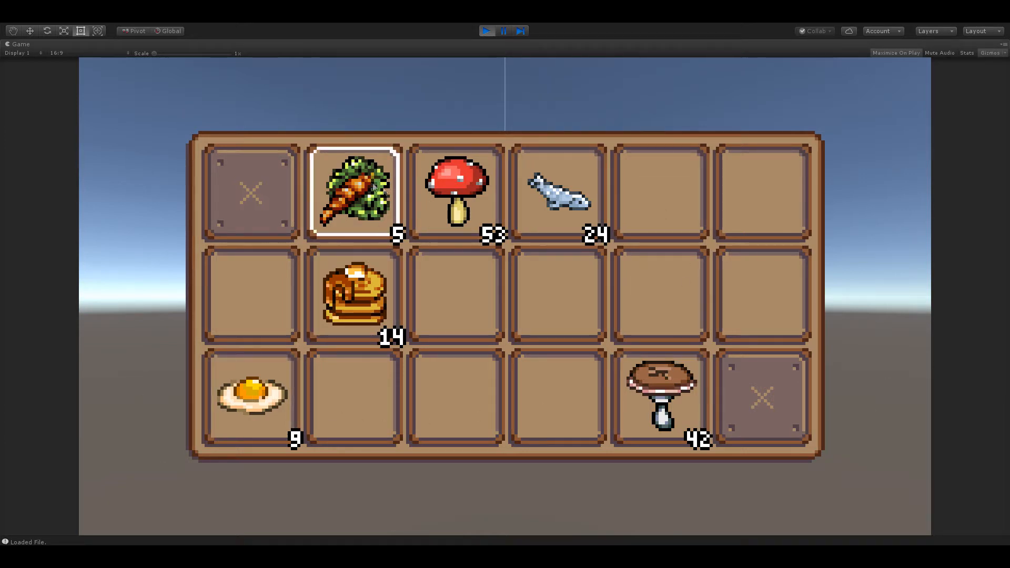
left_click(351, 301)
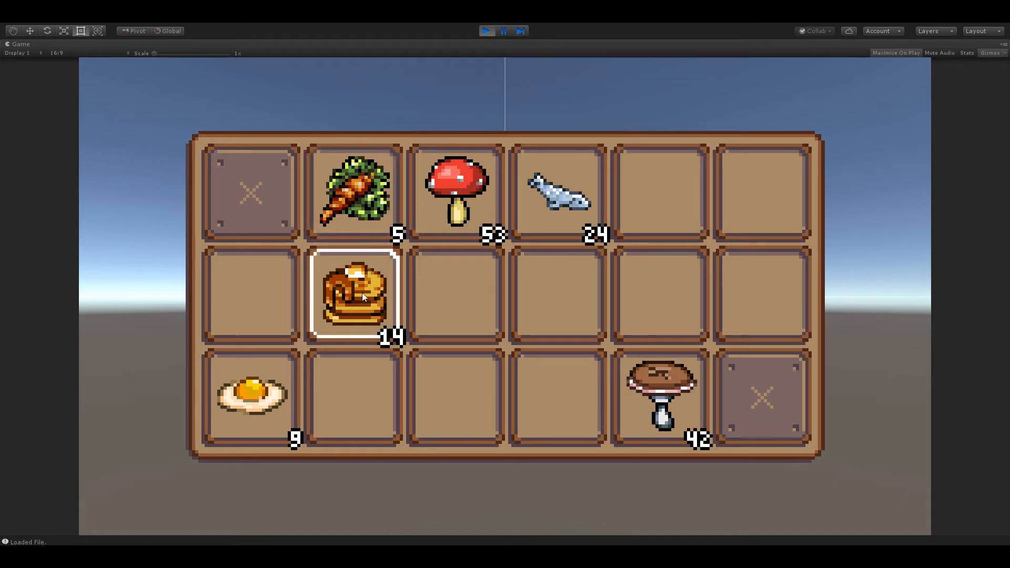
left_click(250, 395)
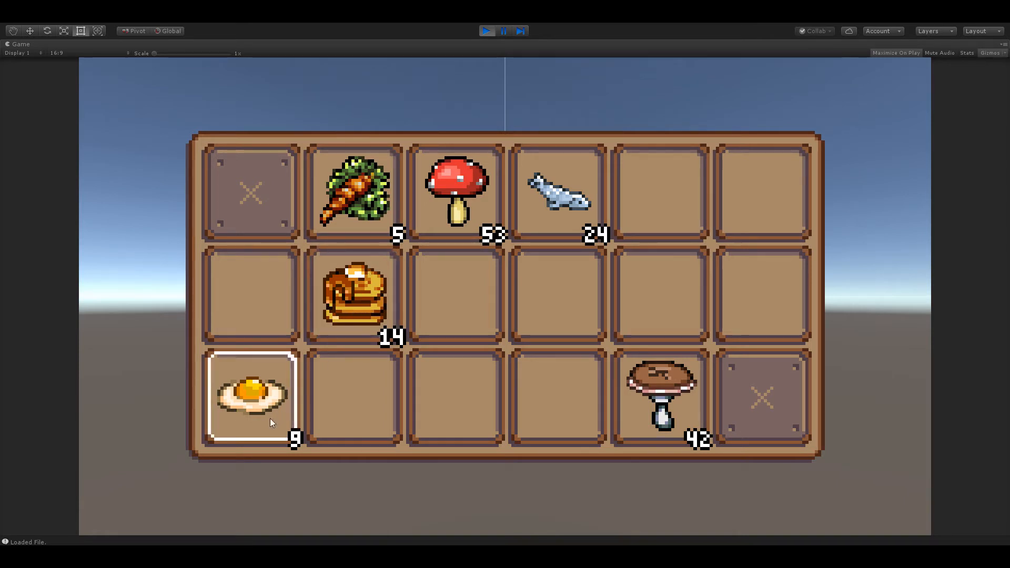
mouse_move(261, 410)
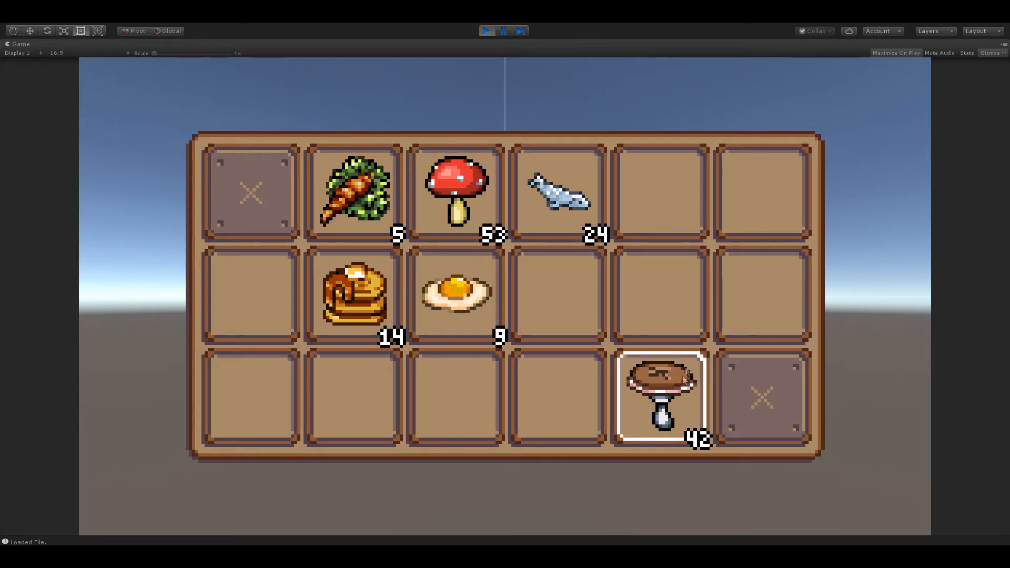
left_click_drag(657, 397, 558, 297)
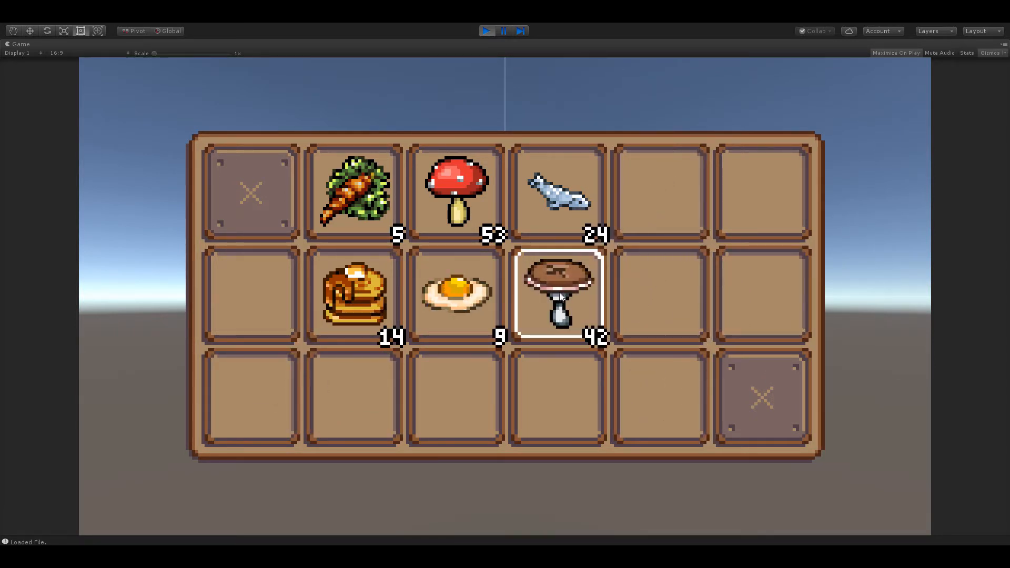
left_click(560, 195)
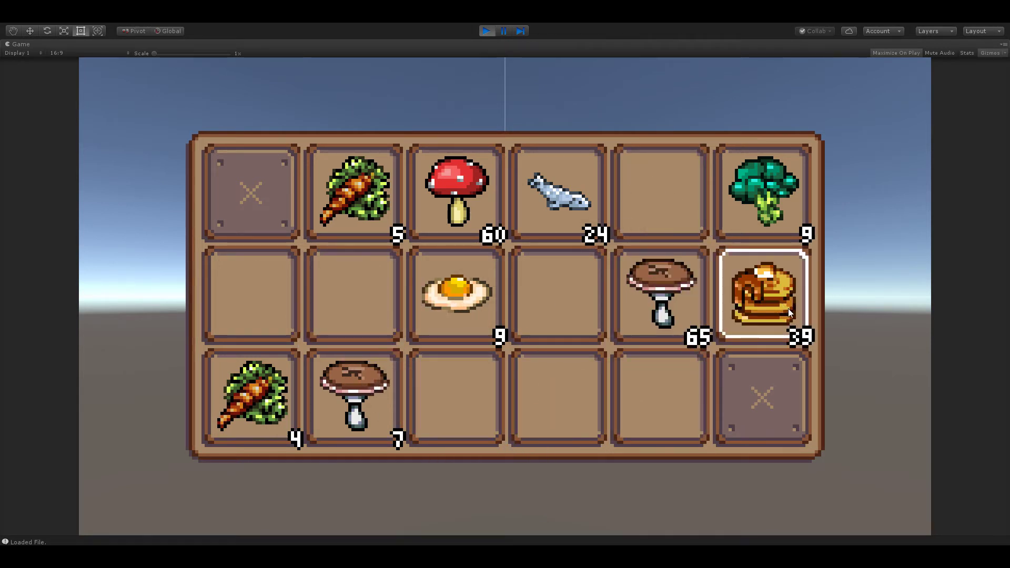
mouse_move(854, 240)
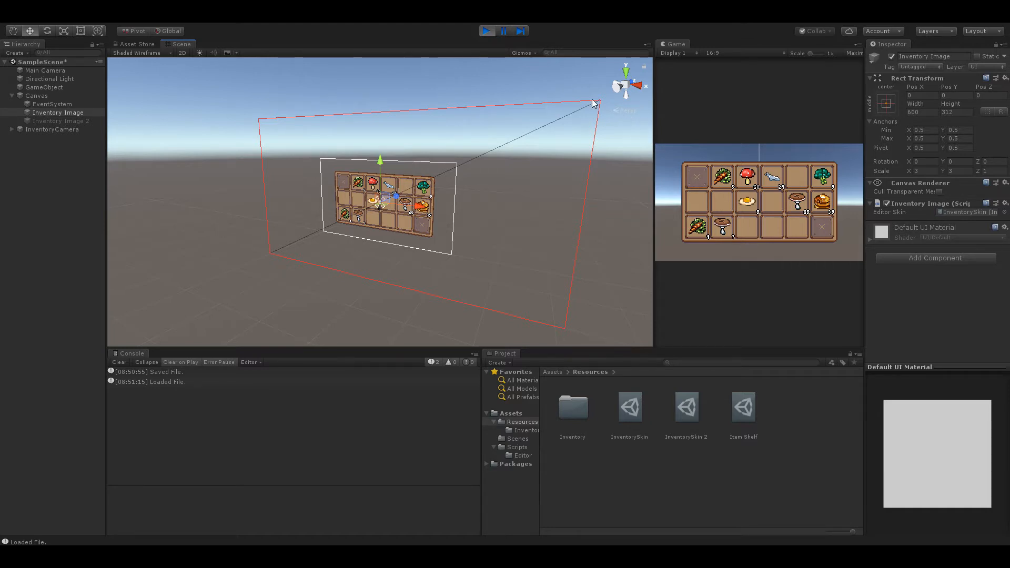
mouse_move(297, 271)
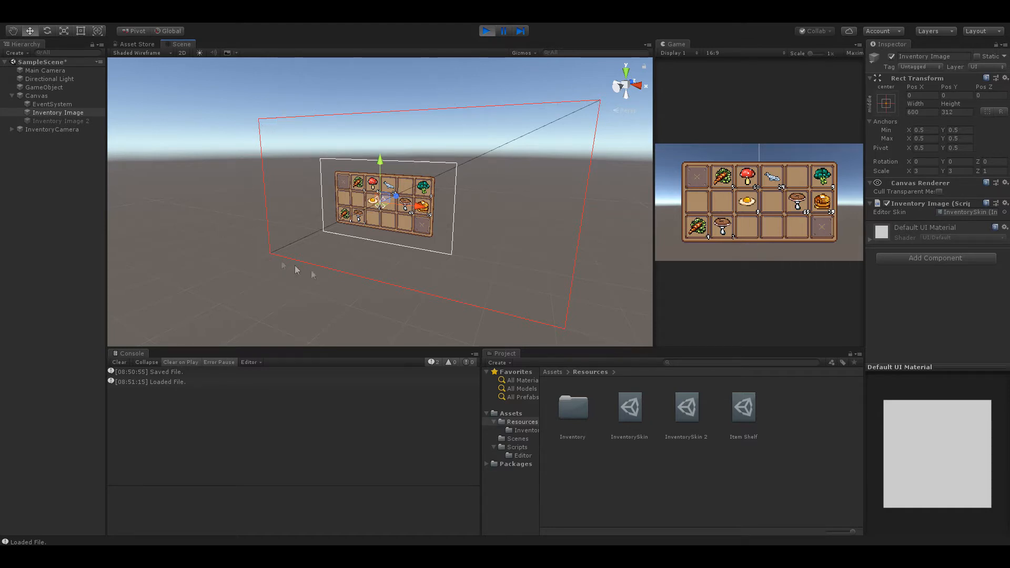
mouse_move(283, 272)
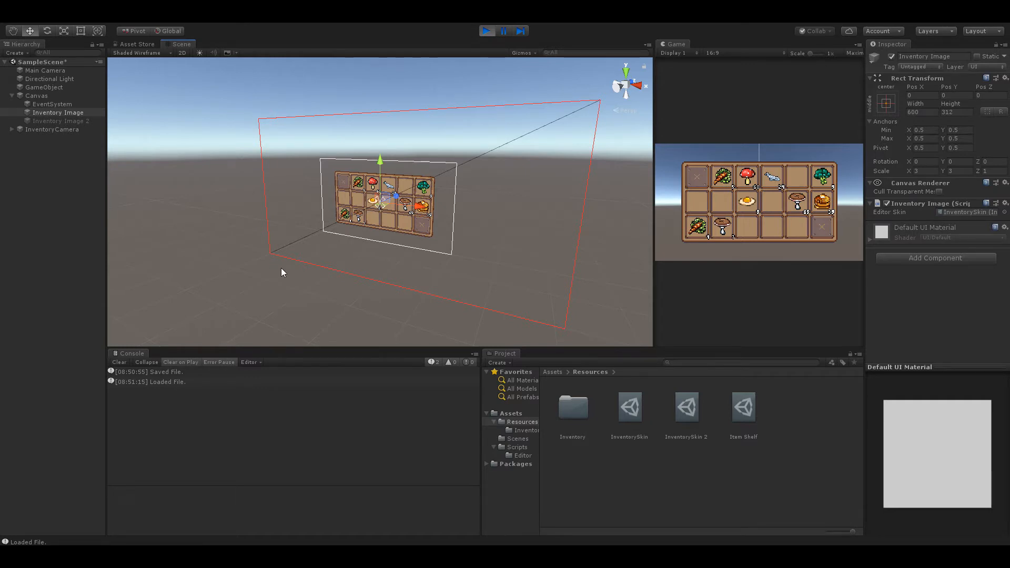
mouse_move(392, 130)
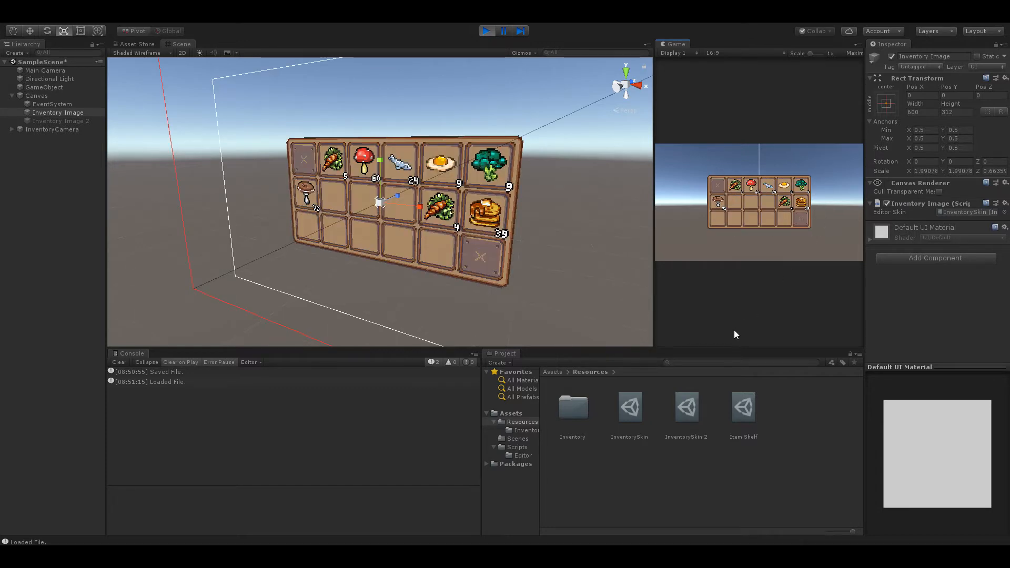
mouse_move(707, 427)
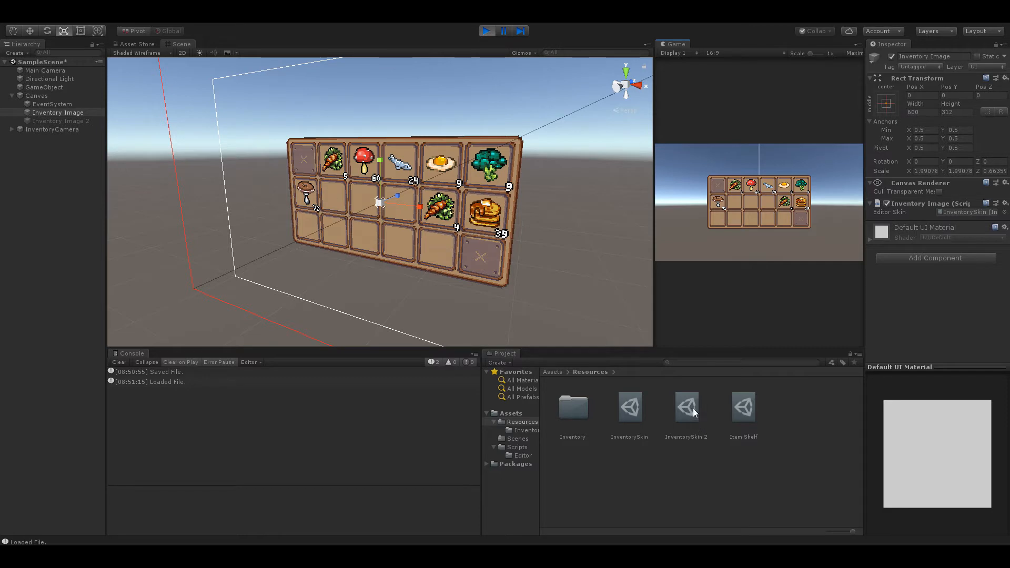
Add an eighth Item Shelf entry using the fish-skeleton sprite and run the game to see it stacked
left_click(743, 407)
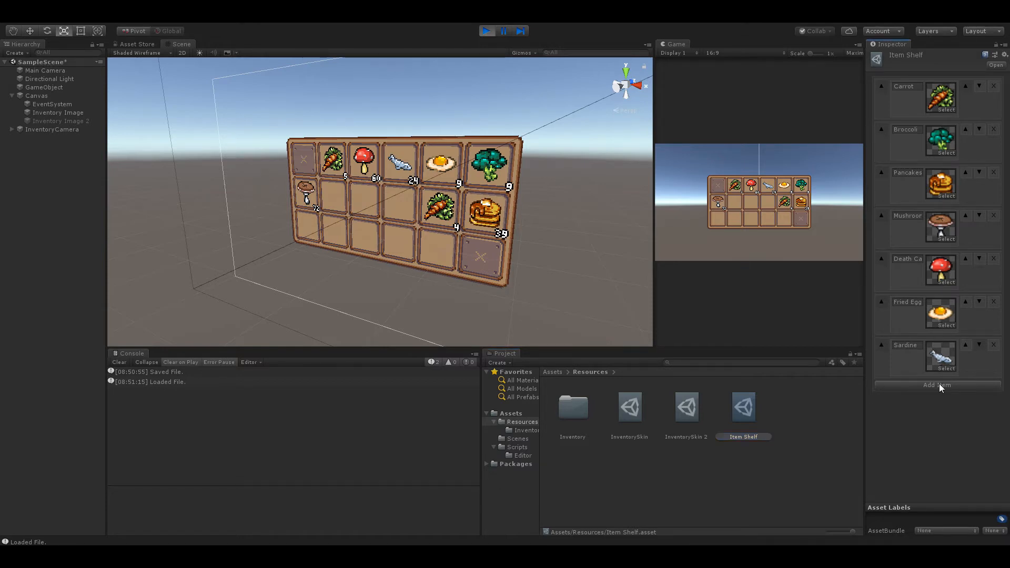
left_click(936, 385)
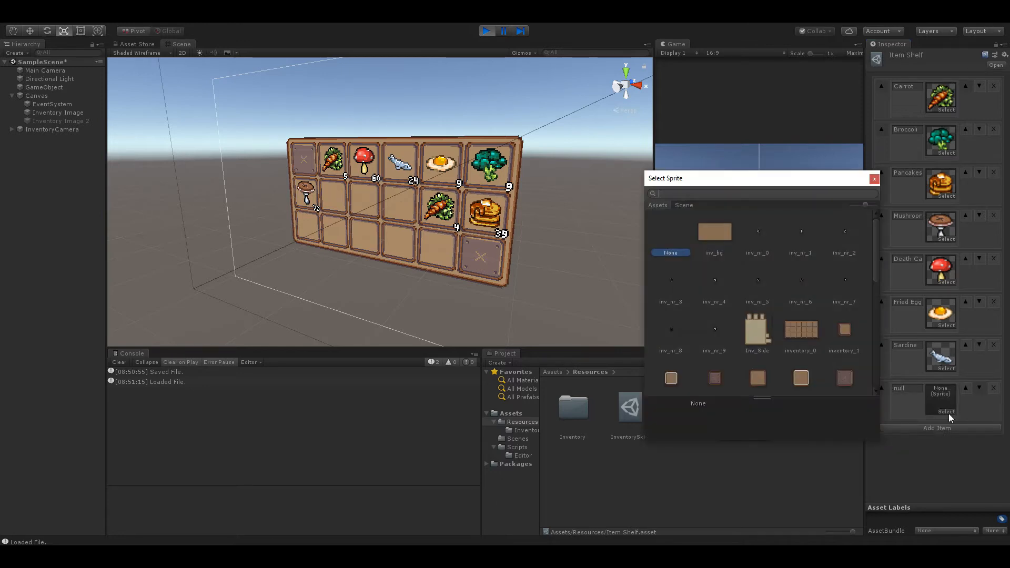
scroll("down", 3)
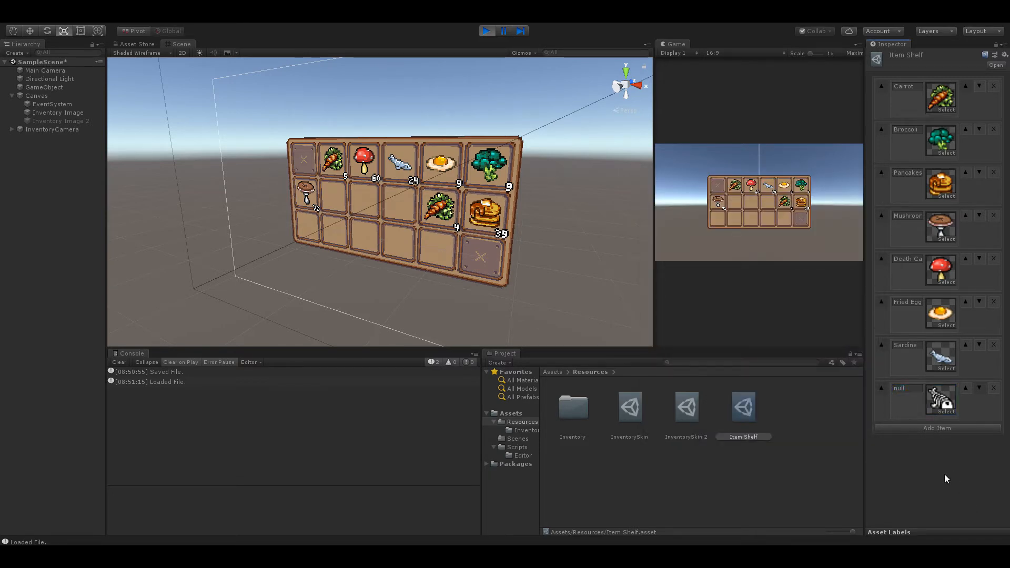
mouse_move(812, 332)
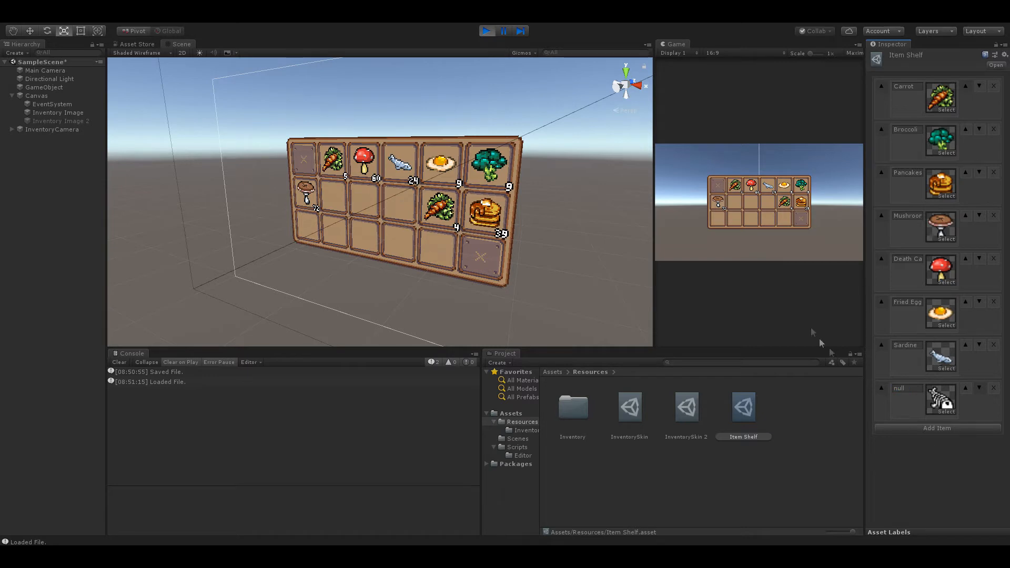
mouse_move(789, 281)
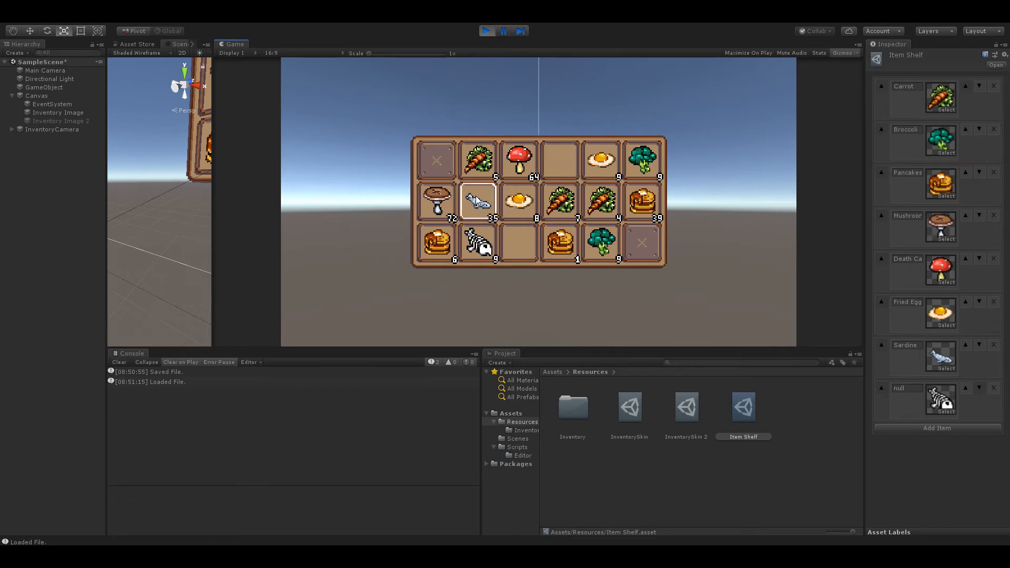
left_click(177, 45)
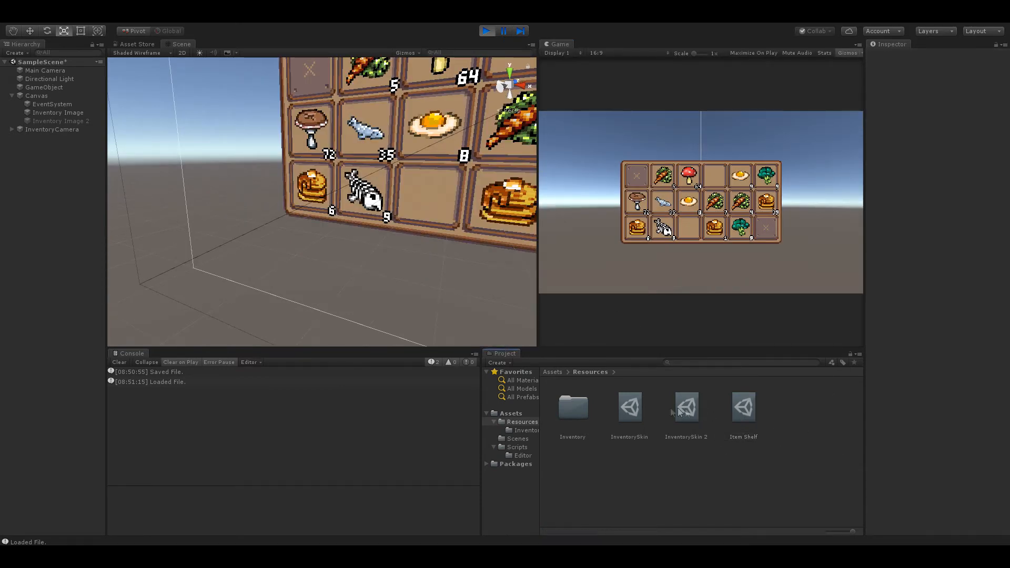
Show the InventorySkin asset's settings in the Inspector beside the running inventory grid
left_click(629, 407)
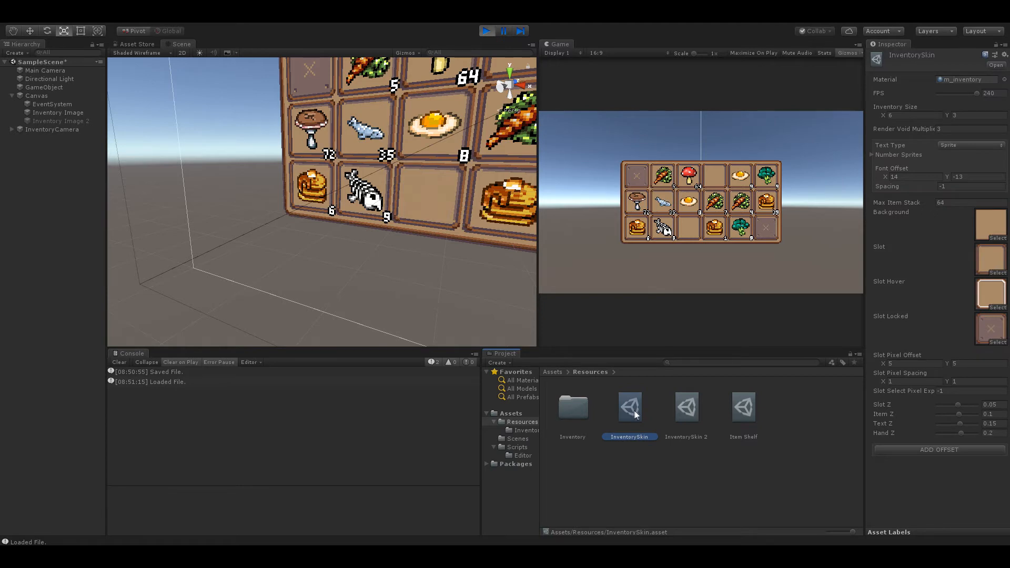
mouse_move(831, 289)
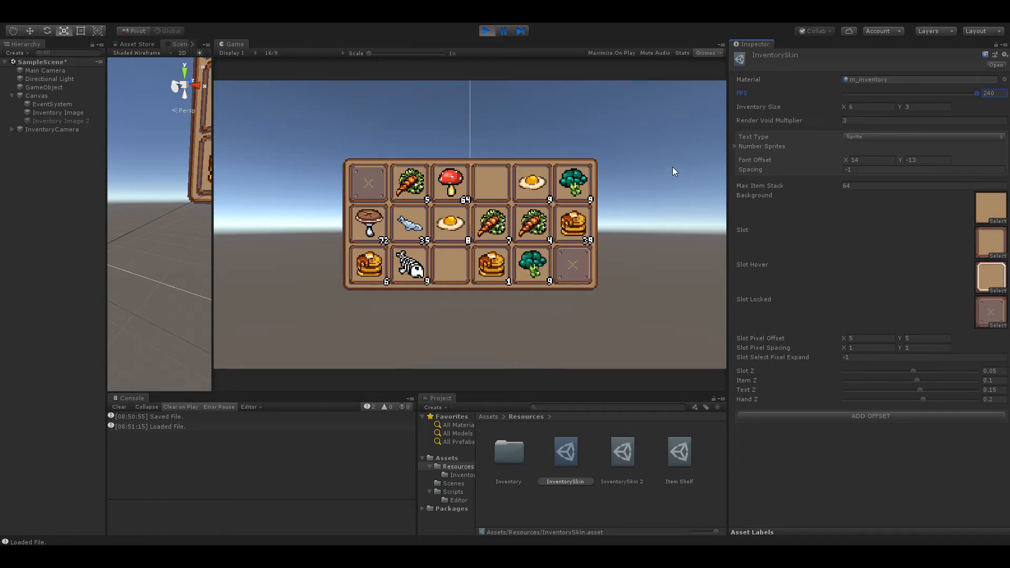
mouse_move(855, 116)
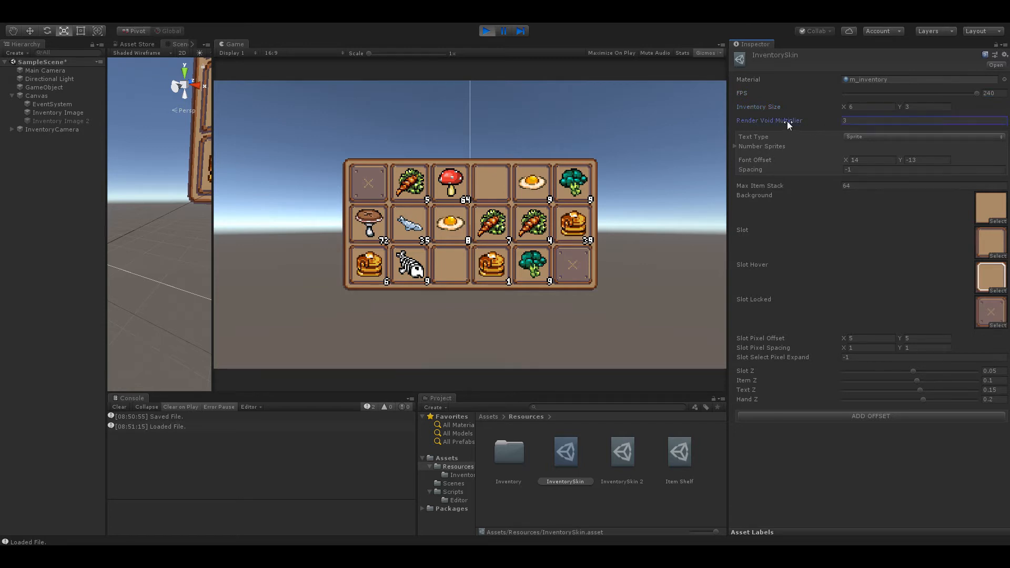
left_click(177, 44)
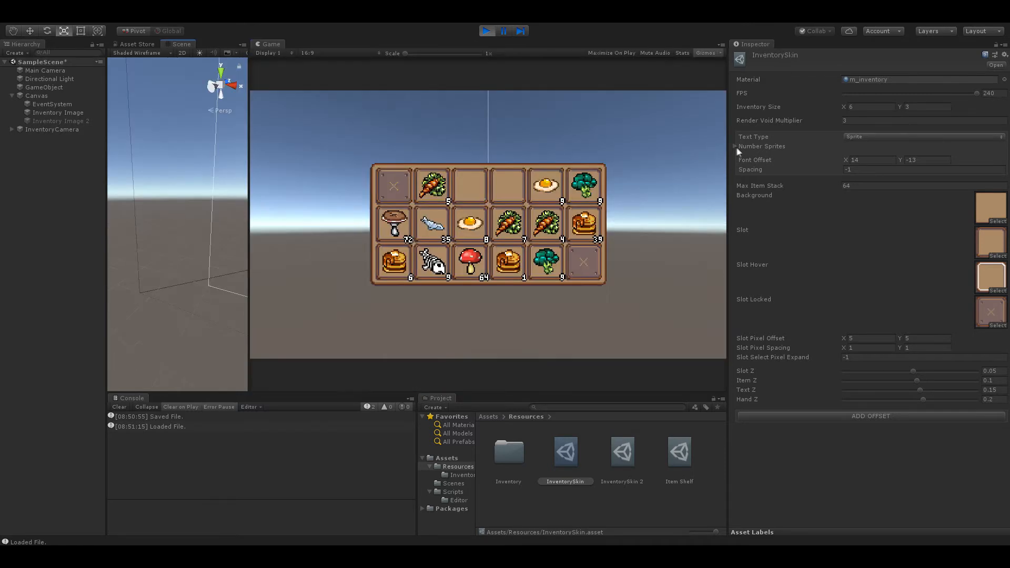
Try count-digit Font Offset values 15.74 and 1, Spacing 3, then offsets -8.1 and 2.87 while watching the grid
left_click(734, 146)
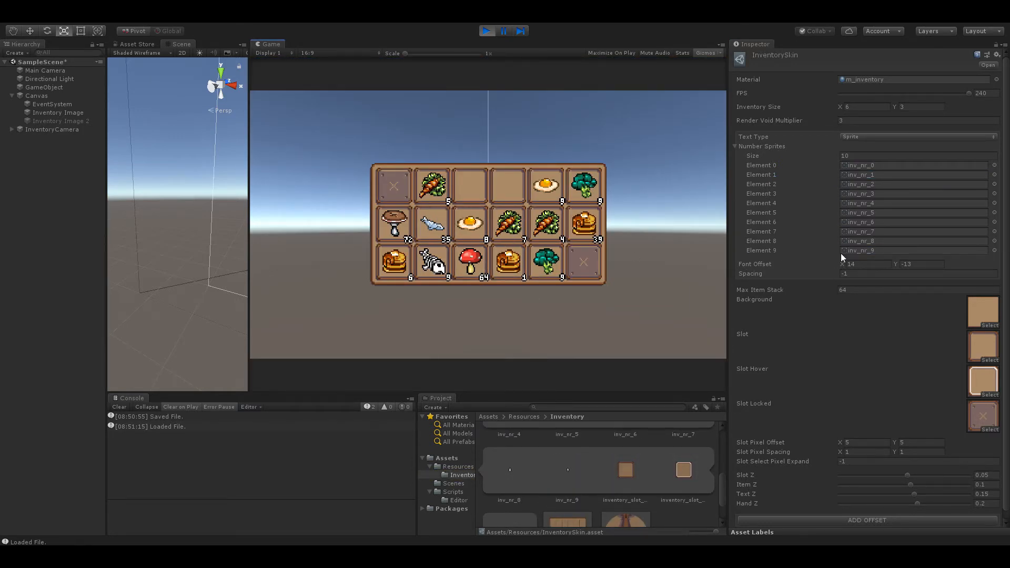
left_click(866, 263)
type("0")
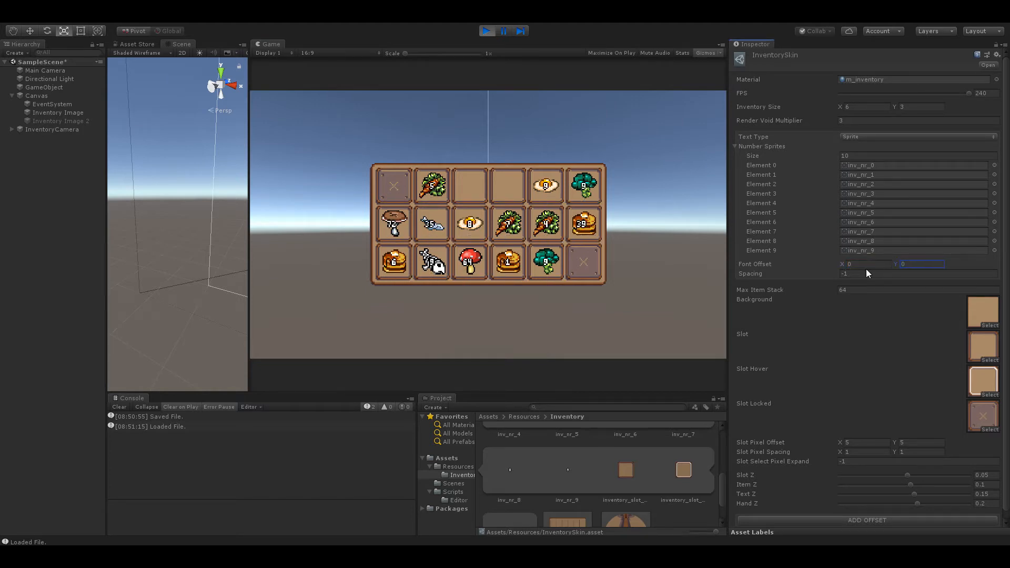
left_click_drag(406, 54, 413, 54)
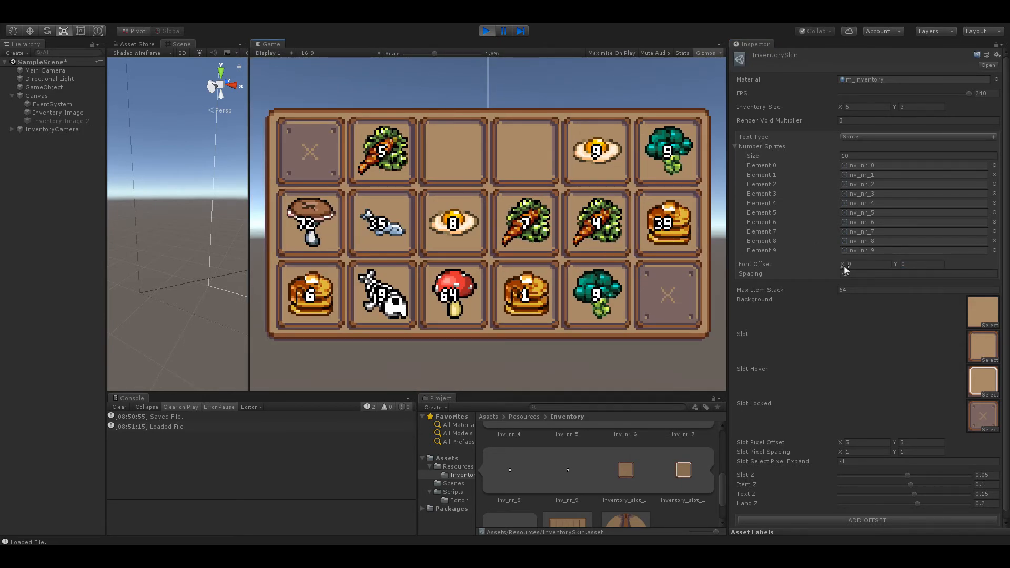
type("15.74")
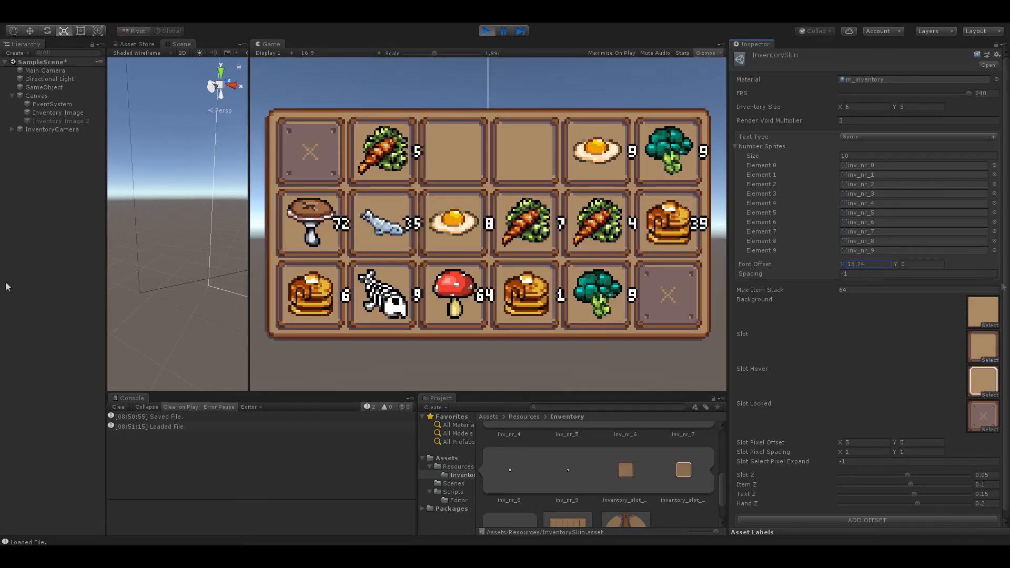
type("1")
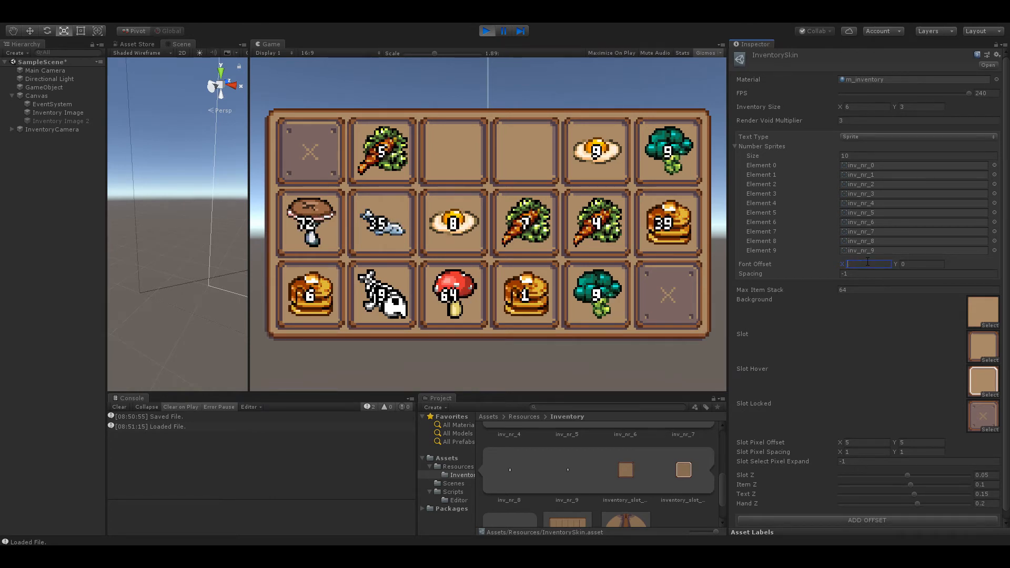
type("3")
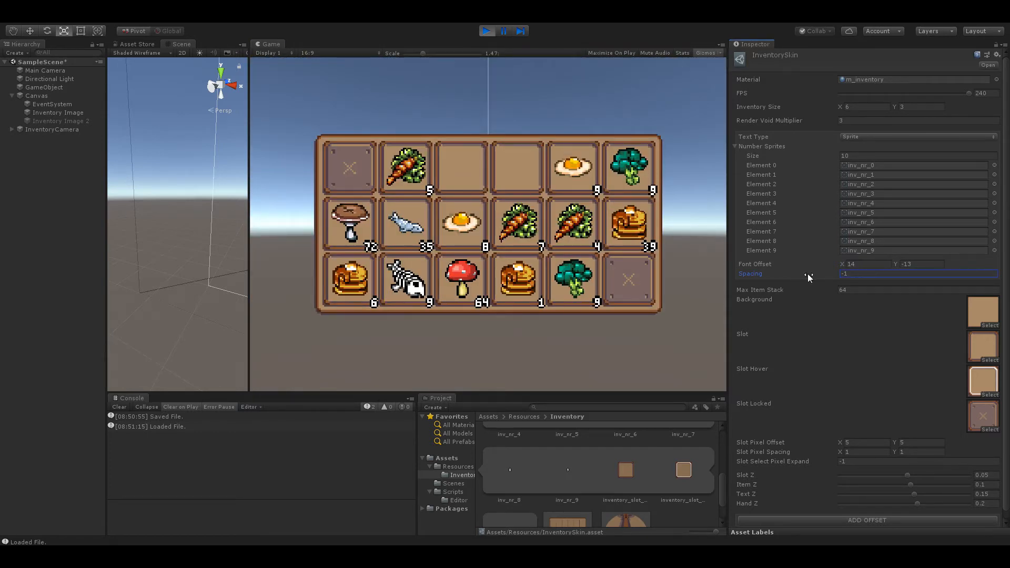
type("-8.1")
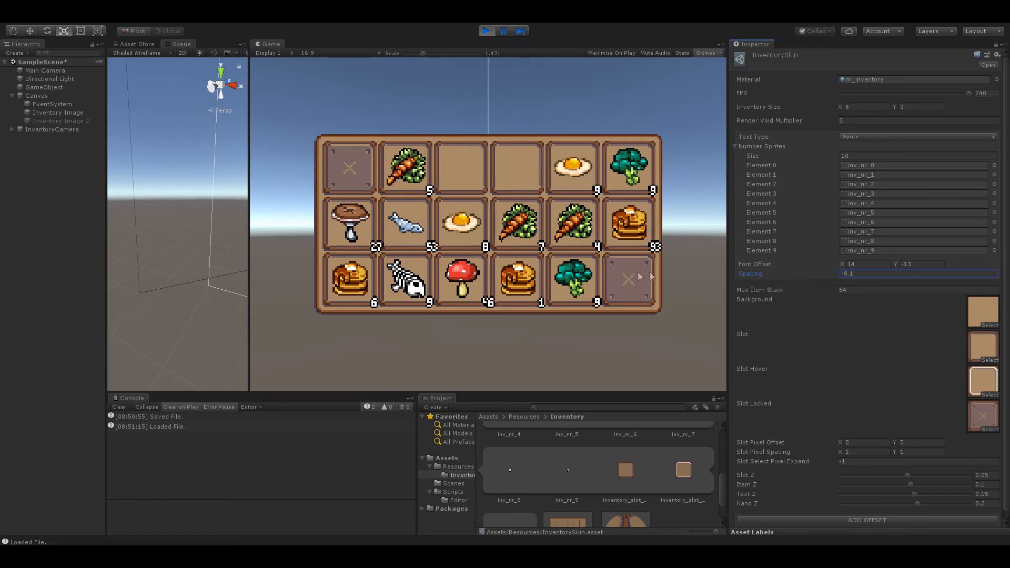
type("2.87")
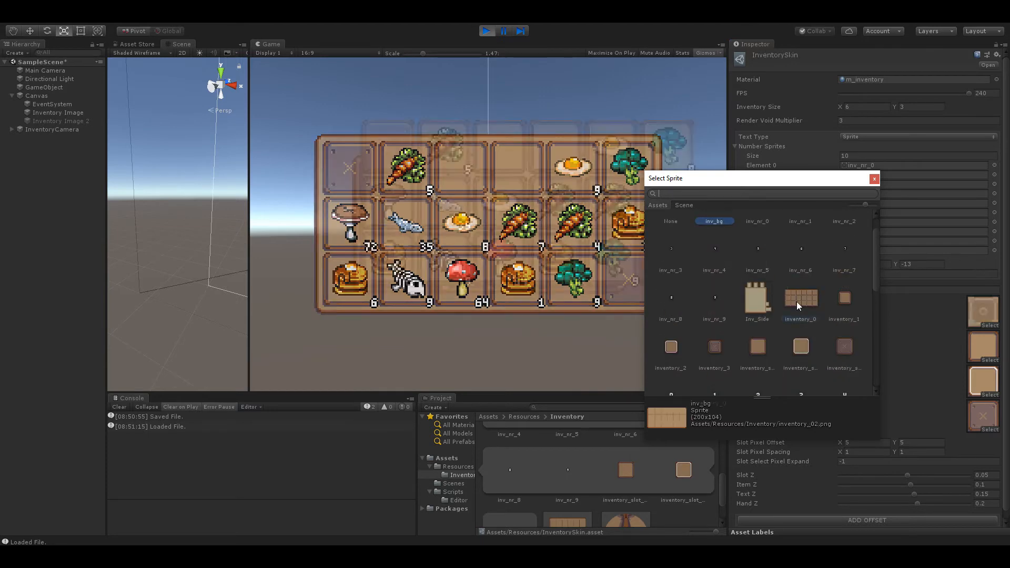
Browse inventory_slot sprites for the skin's slot states, keeping the original background and slot sprites
left_click(800, 299)
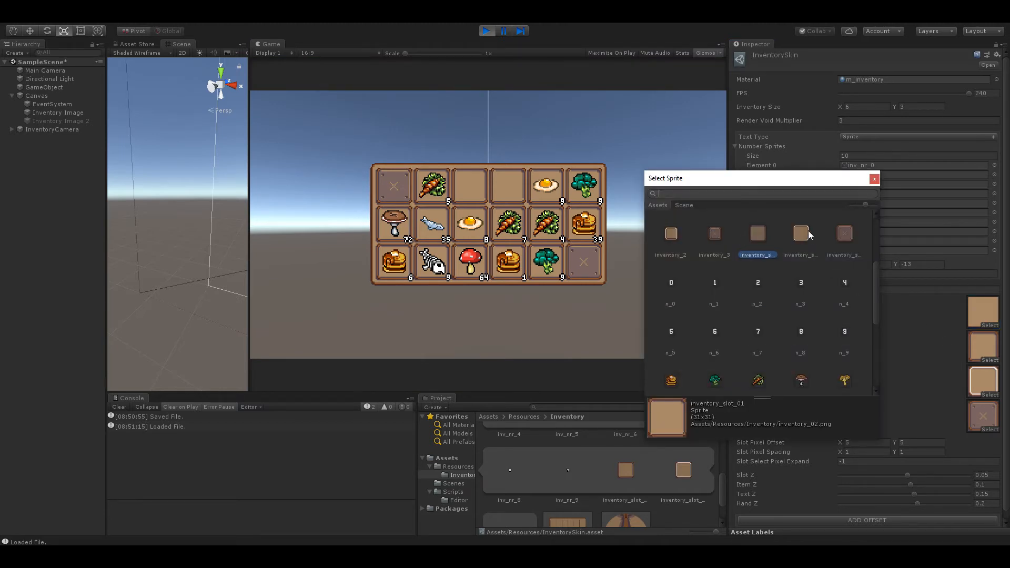
left_click(801, 234)
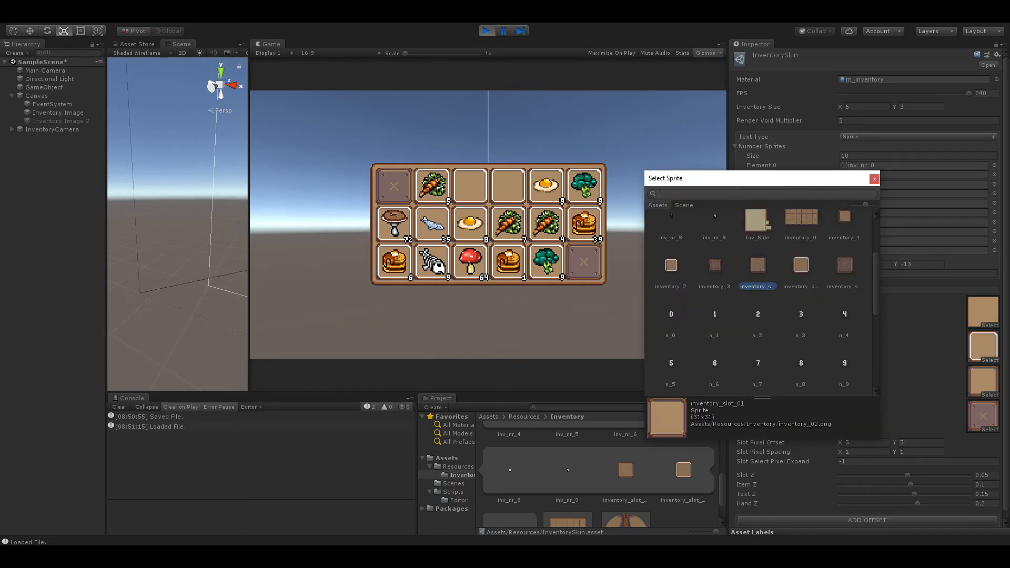
left_click(873, 179)
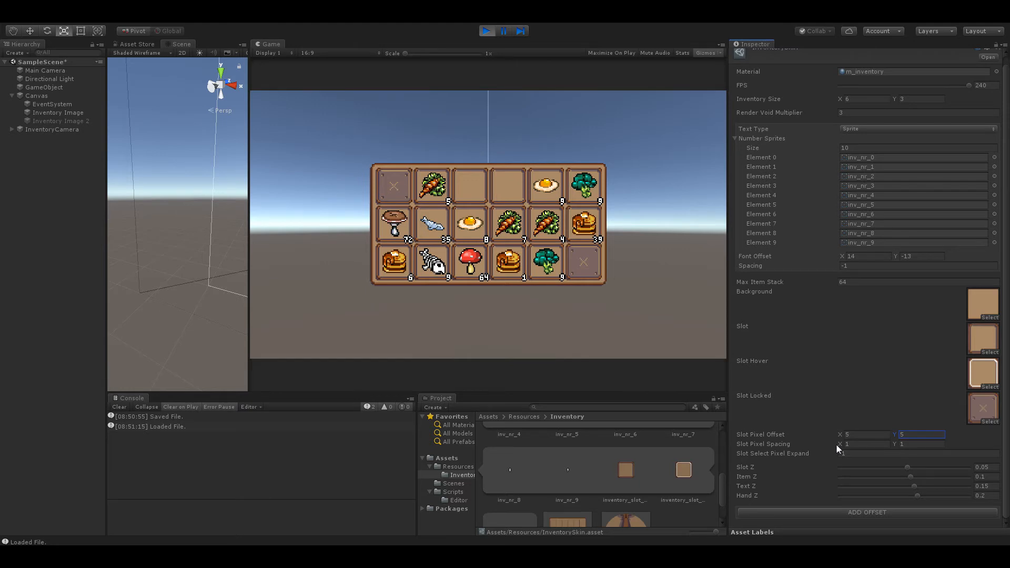
left_click(863, 444)
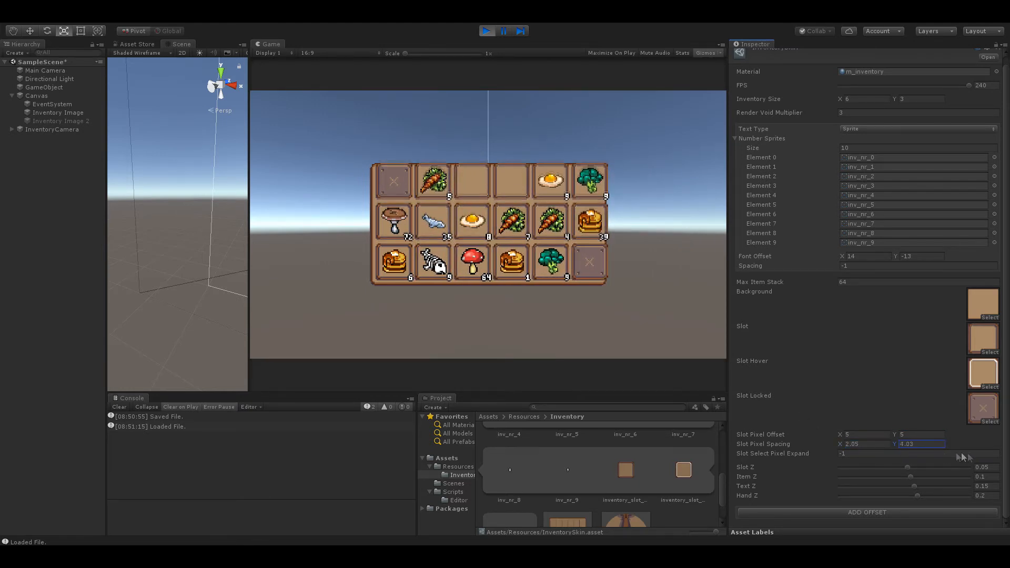
type("2.65")
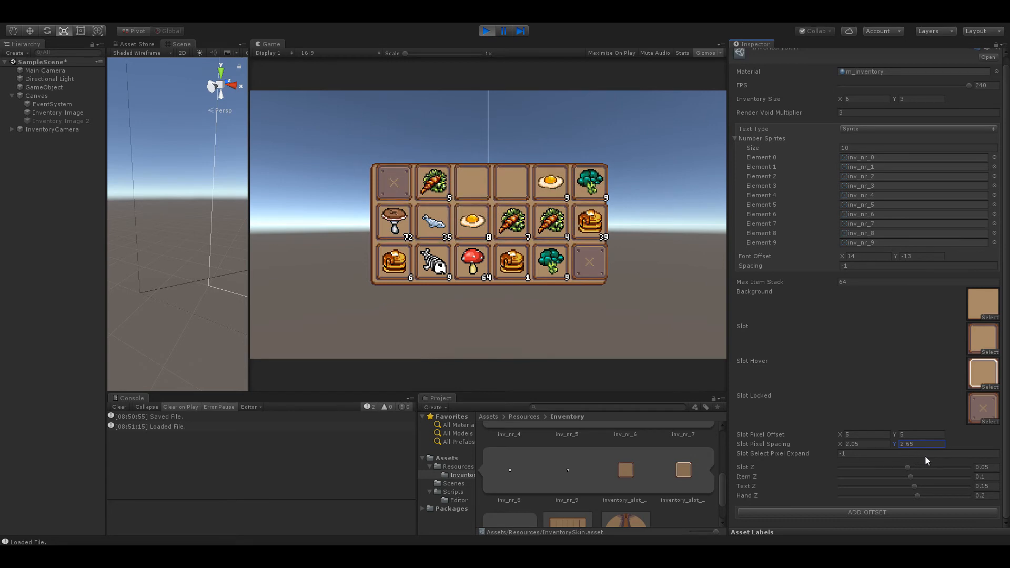
type("0")
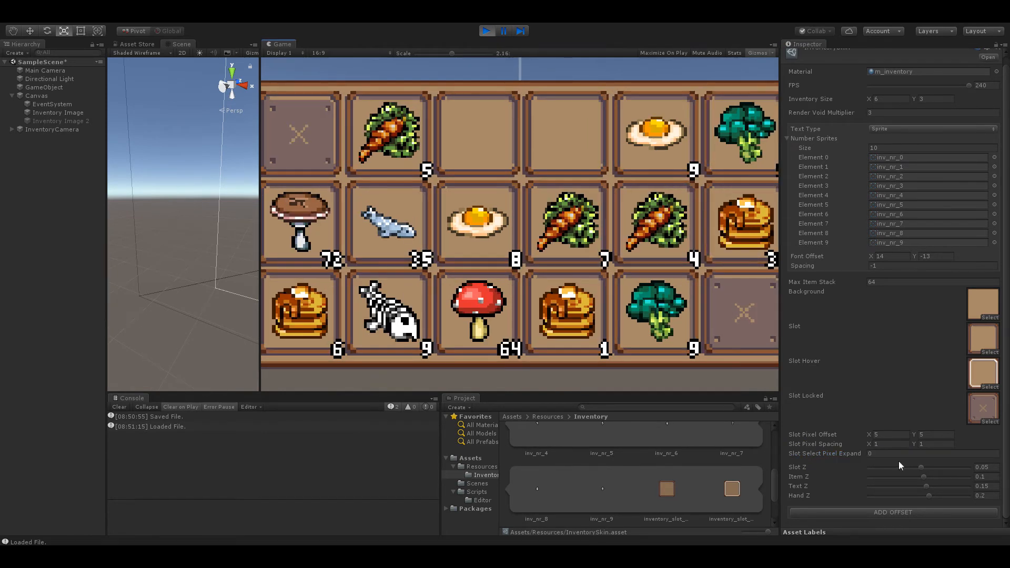
left_click(656, 223)
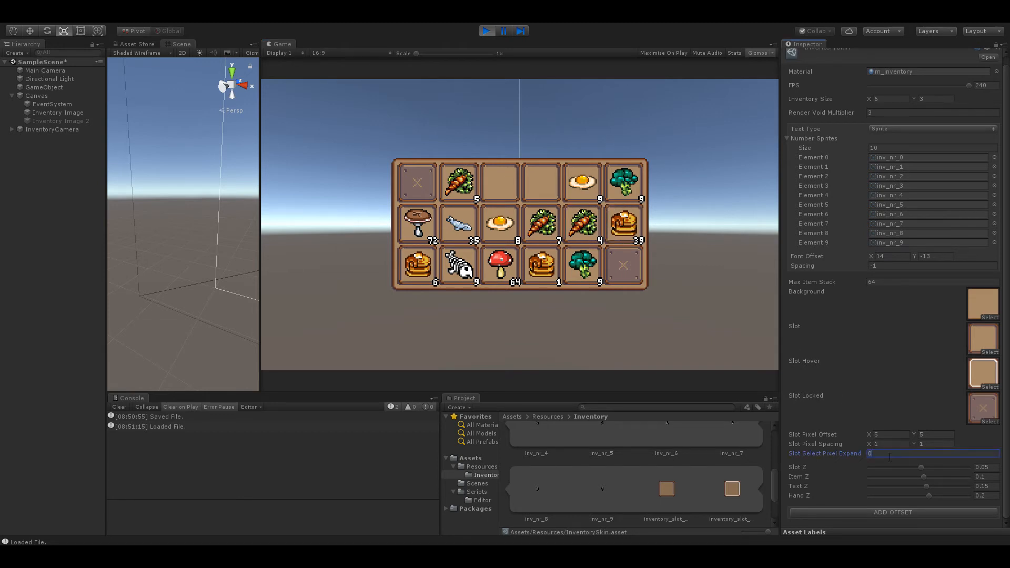
type("-1")
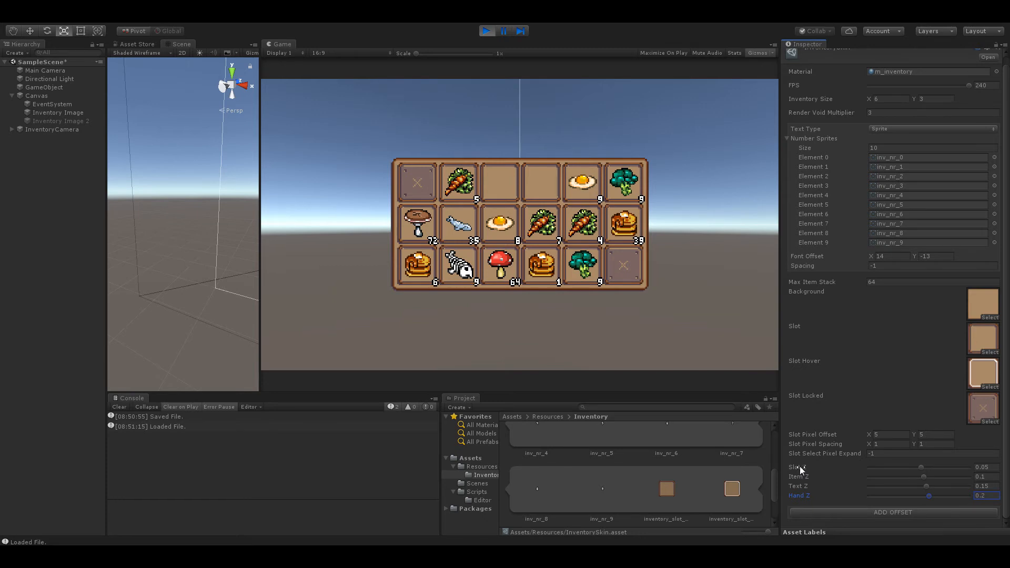
mouse_move(890, 492)
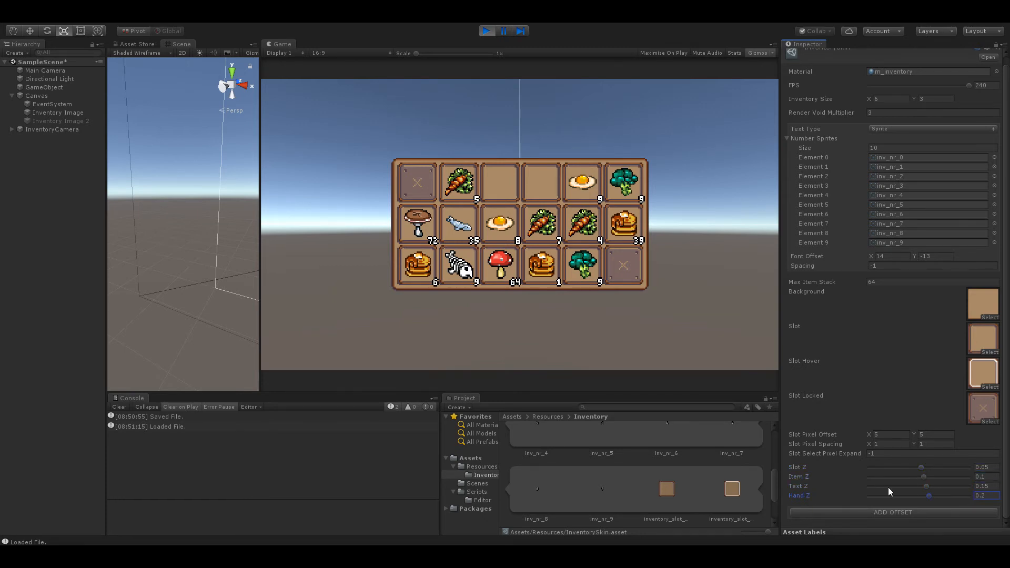
View the grid in the 3D Scene and tune Slot Z to 0.05 and Item Z to 0.1
left_click(52, 130)
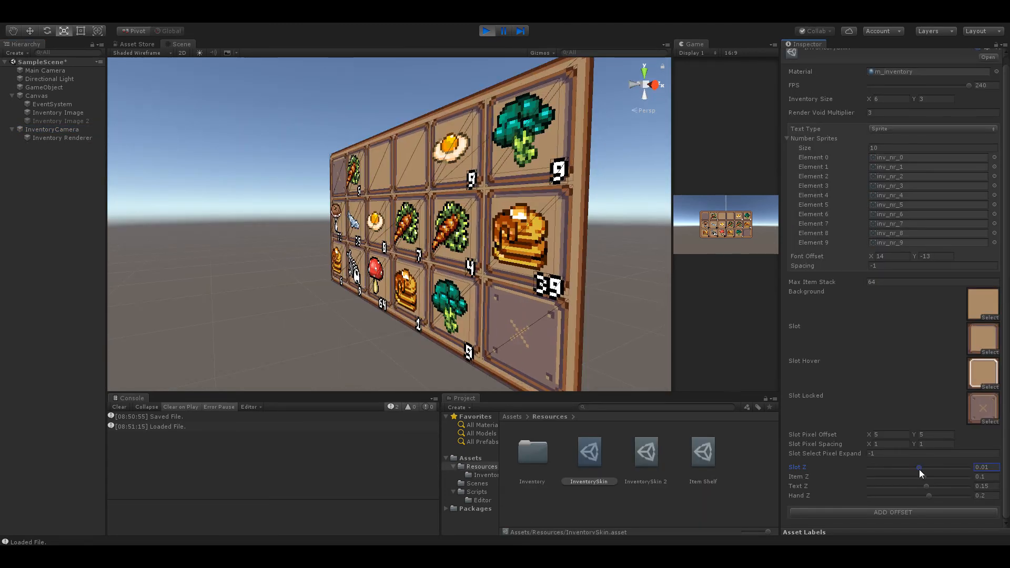
left_click_drag(920, 467, 934, 467)
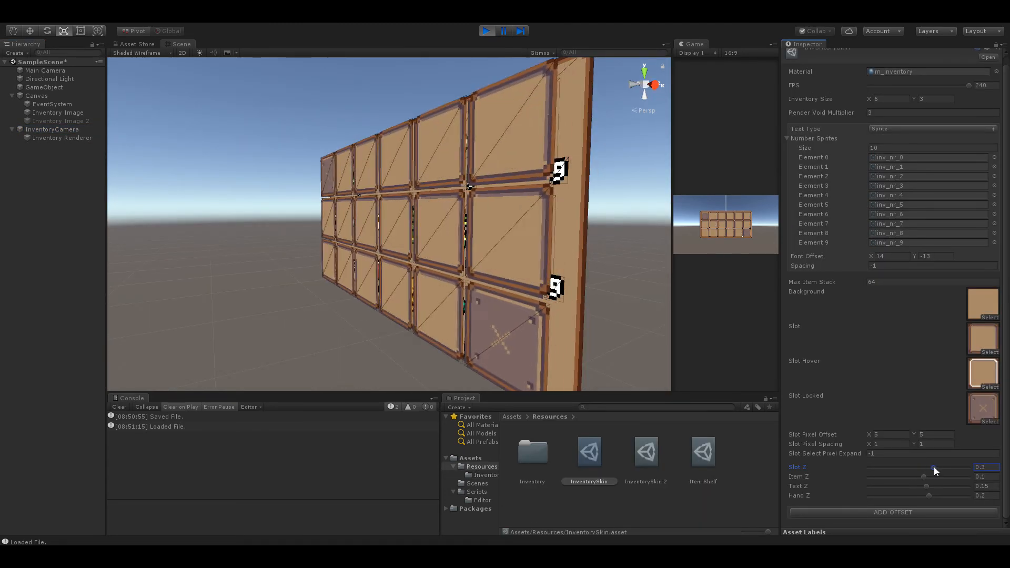
left_click_drag(932, 466, 917, 466)
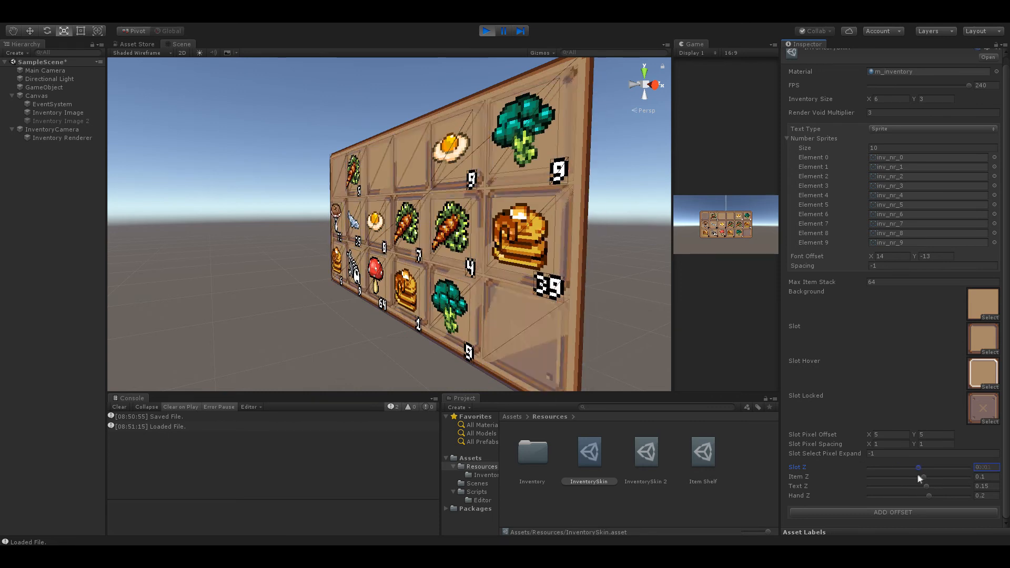
left_click_drag(917, 467, 922, 467)
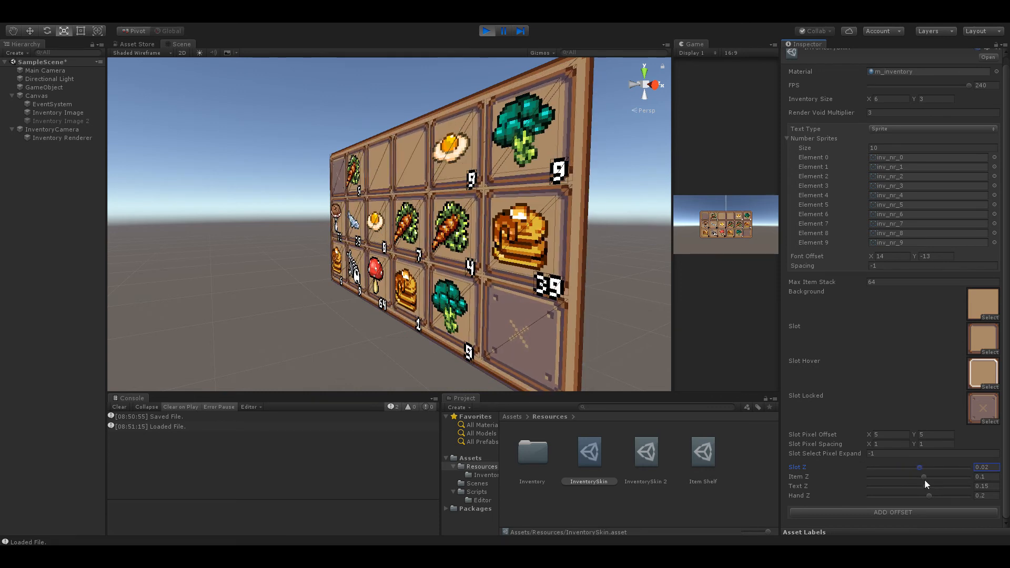
left_click_drag(923, 476, 905, 476)
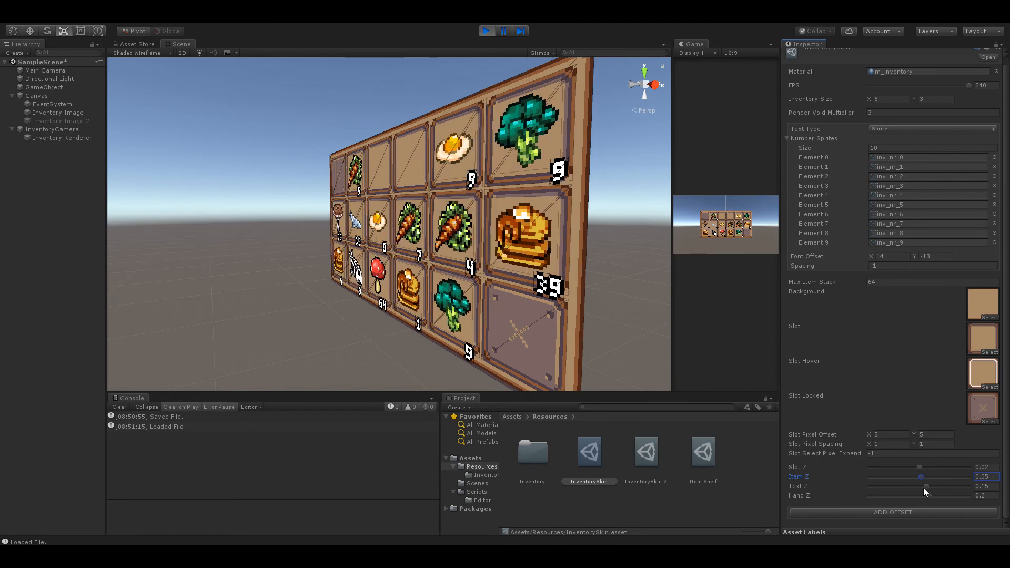
Test Text Z behind and in front of items and adjust Hand Z, settling at 0.15 and 0.2
left_click_drag(925, 486, 908, 486)
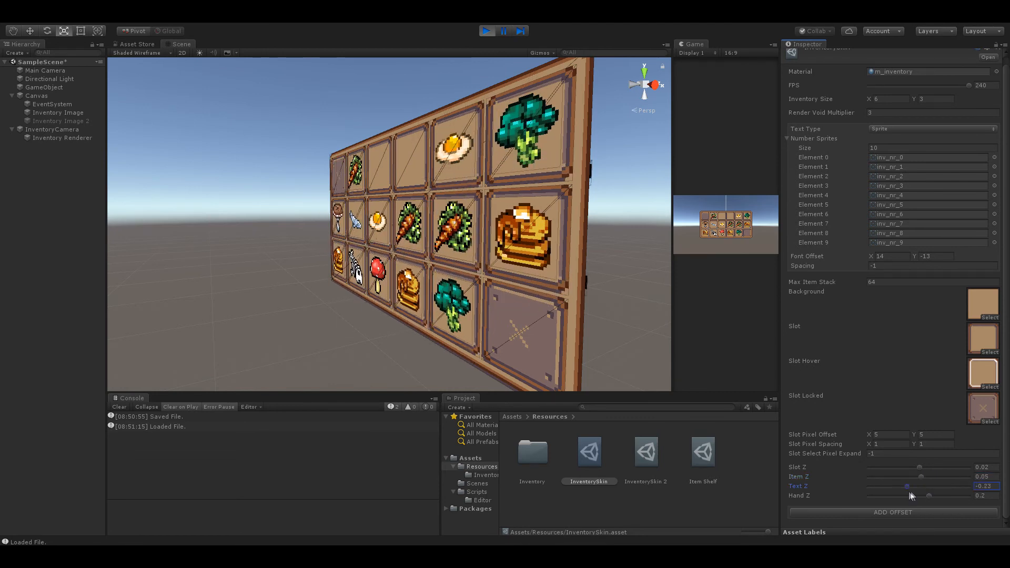
left_click_drag(928, 496, 904, 495)
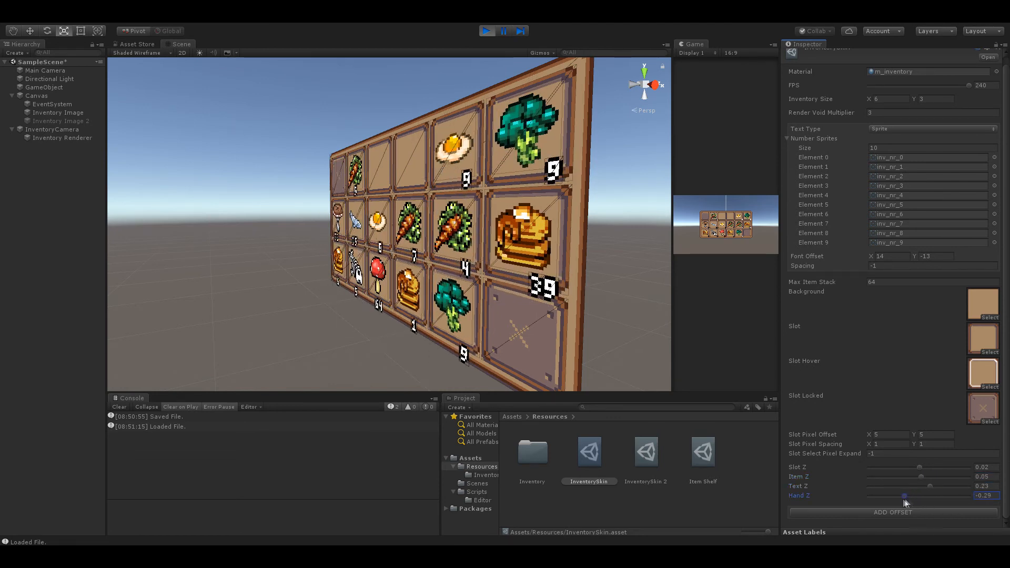
left_click_drag(905, 495, 934, 495)
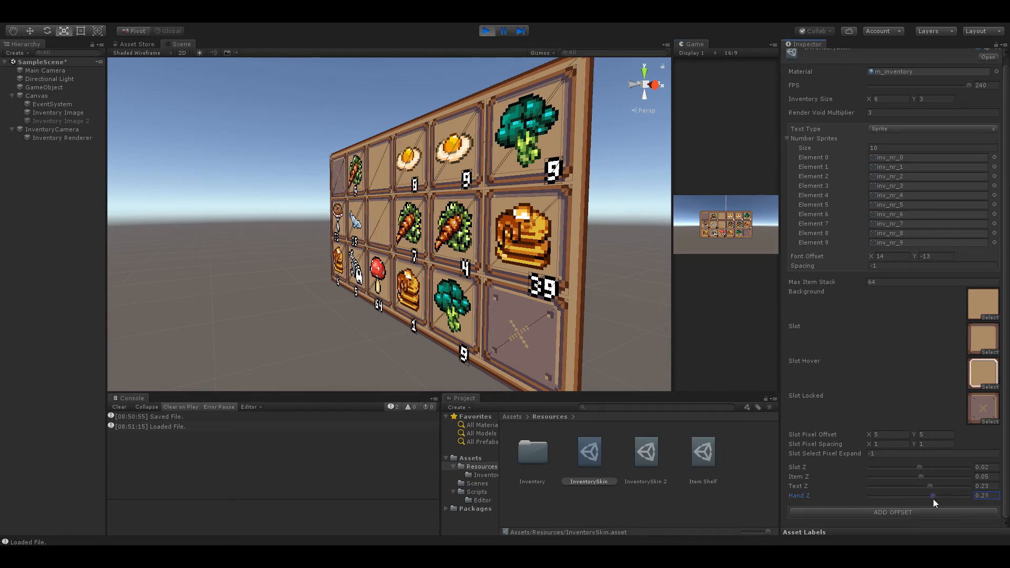
left_click_drag(929, 495, 905, 503)
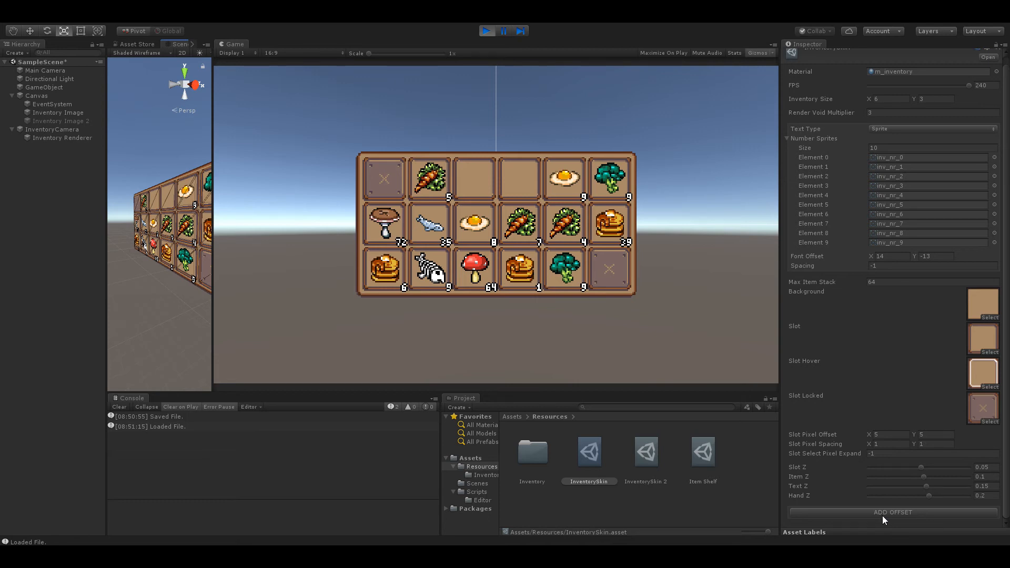
Add a per-slot offset entry, test a negative Offset X, and leave it at 0 with parallel direction and single type
left_click(892, 512)
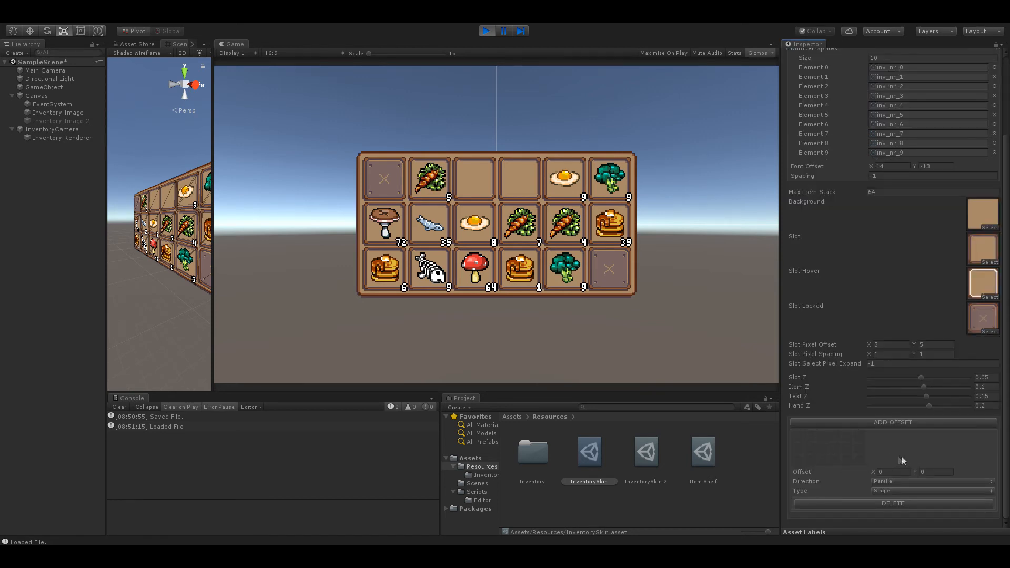
mouse_move(878, 454)
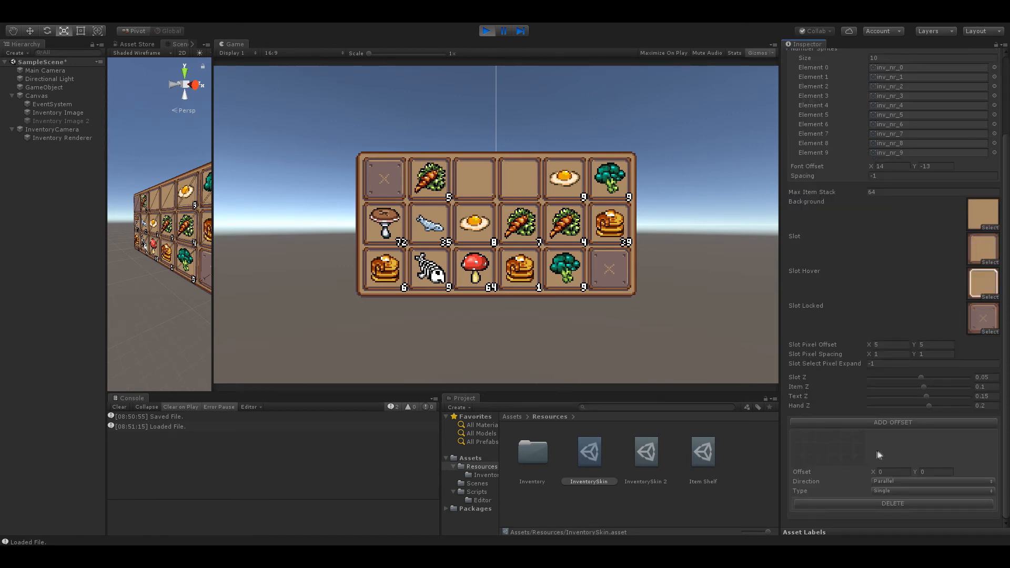
mouse_move(861, 448)
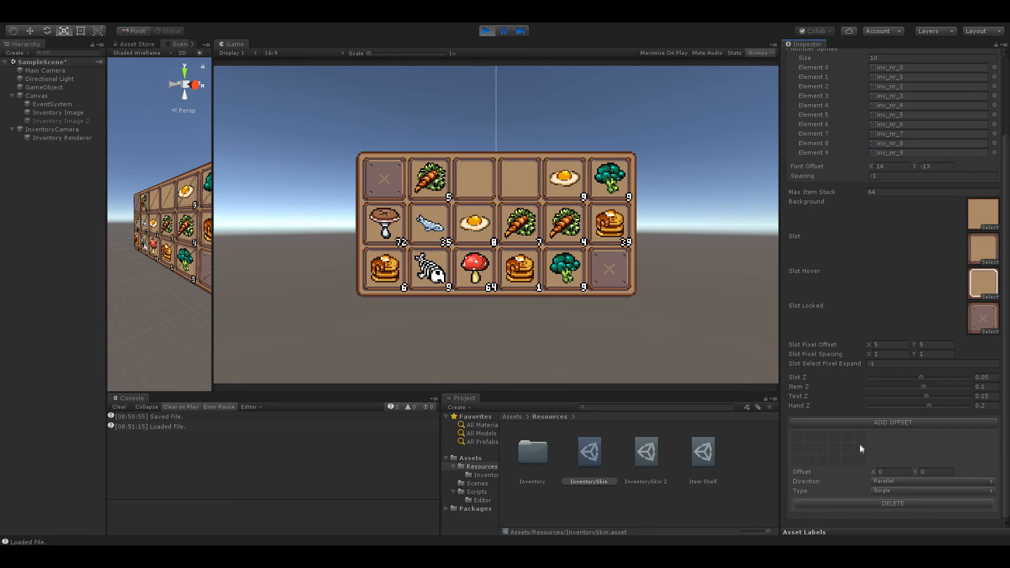
mouse_move(800, 465)
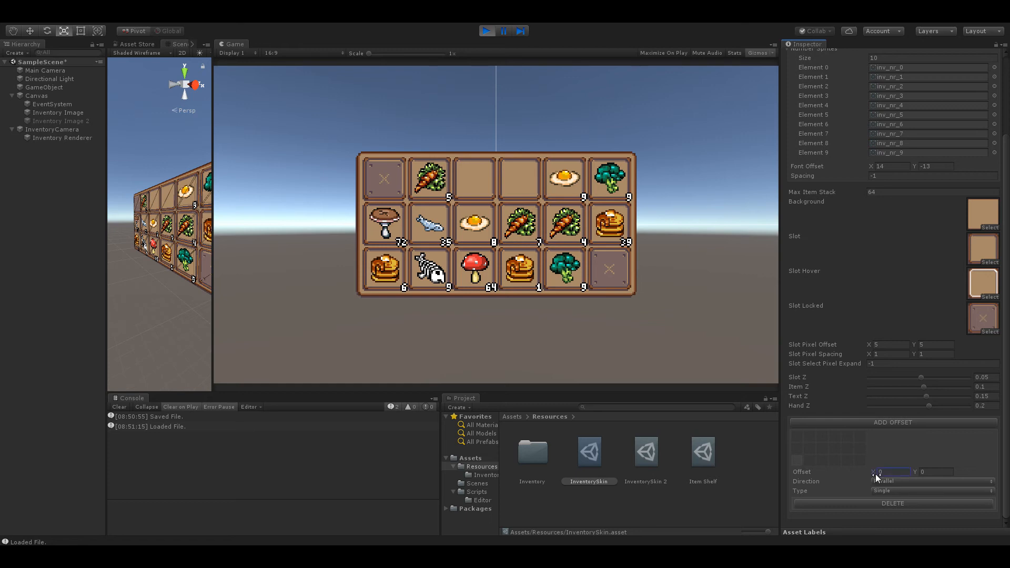
left_click_drag(892, 471, 914, 472)
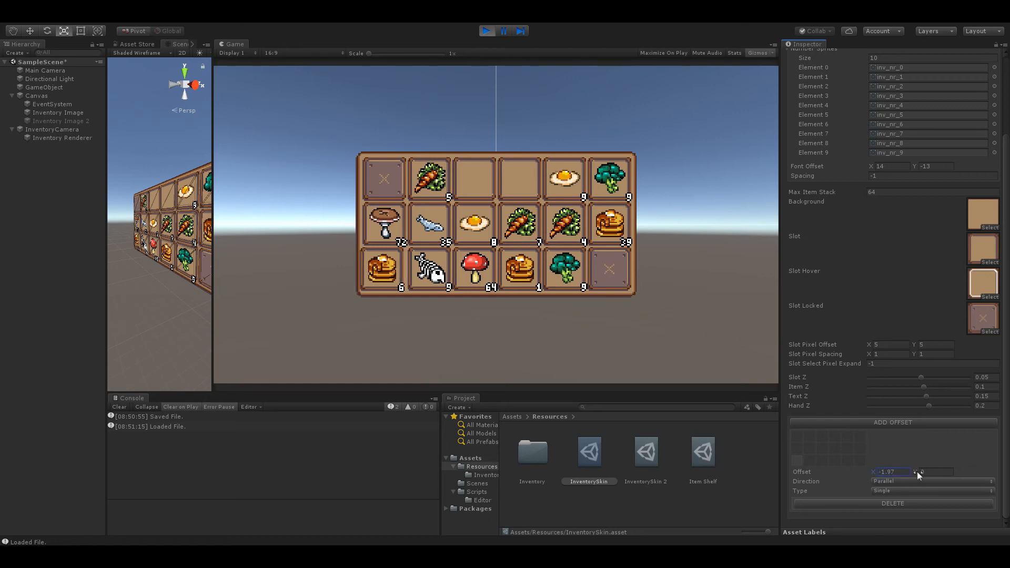
left_click(934, 471)
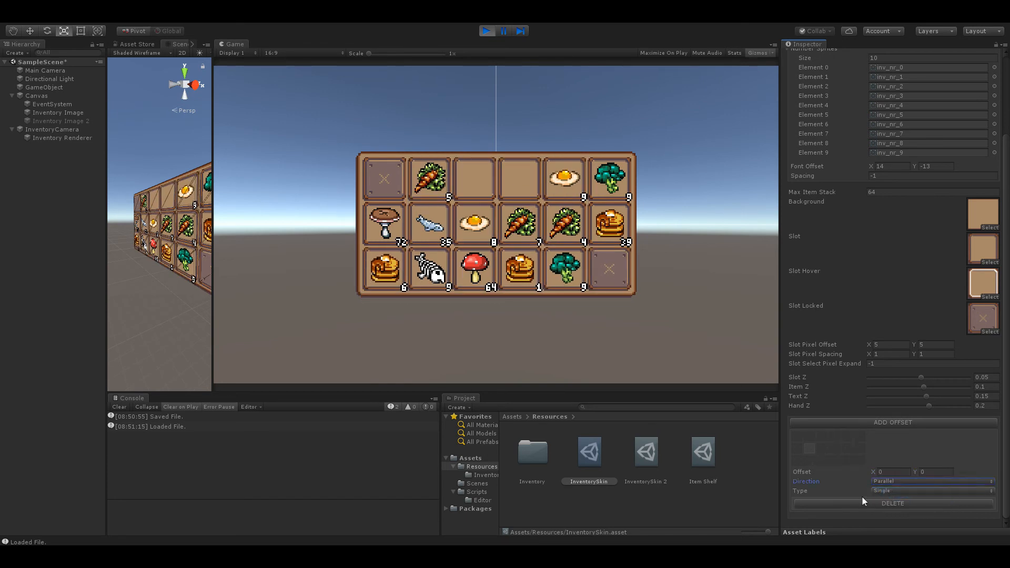
Set the offset entry's type to Push with a horizontal offset of 5, rearranging the running grid's stacks
left_click(932, 491)
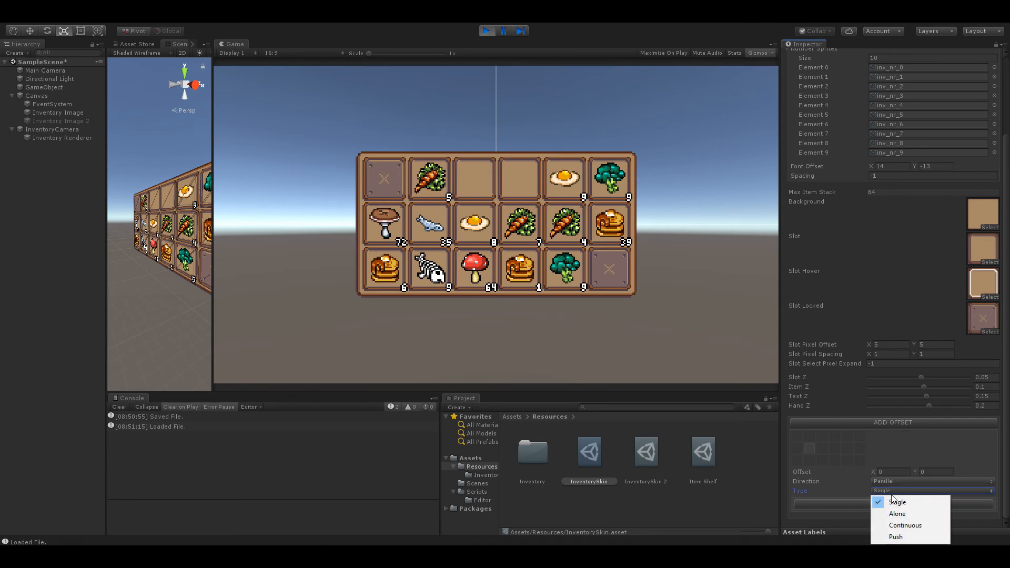
left_click(904, 525)
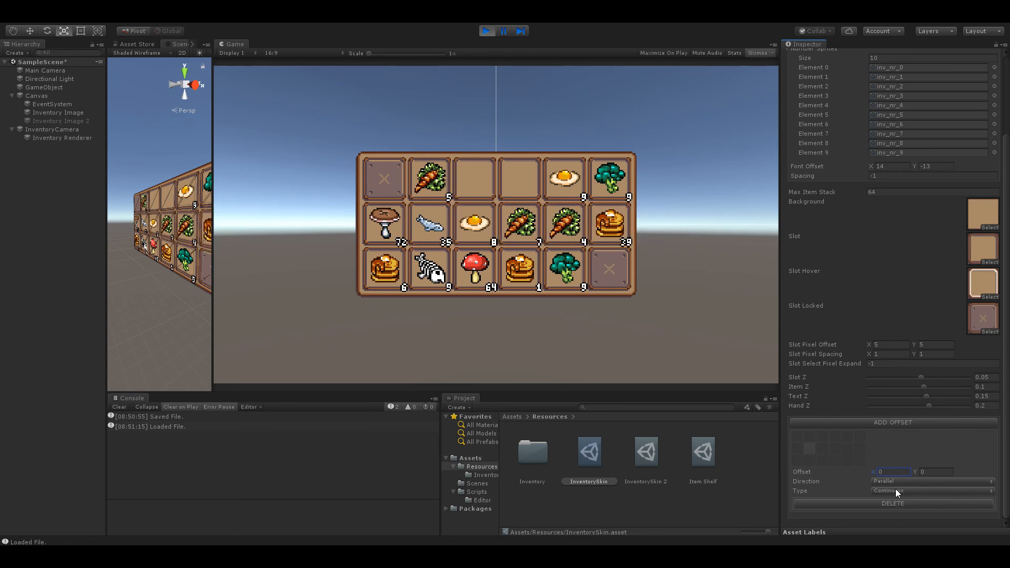
left_click(933, 490)
type("5")
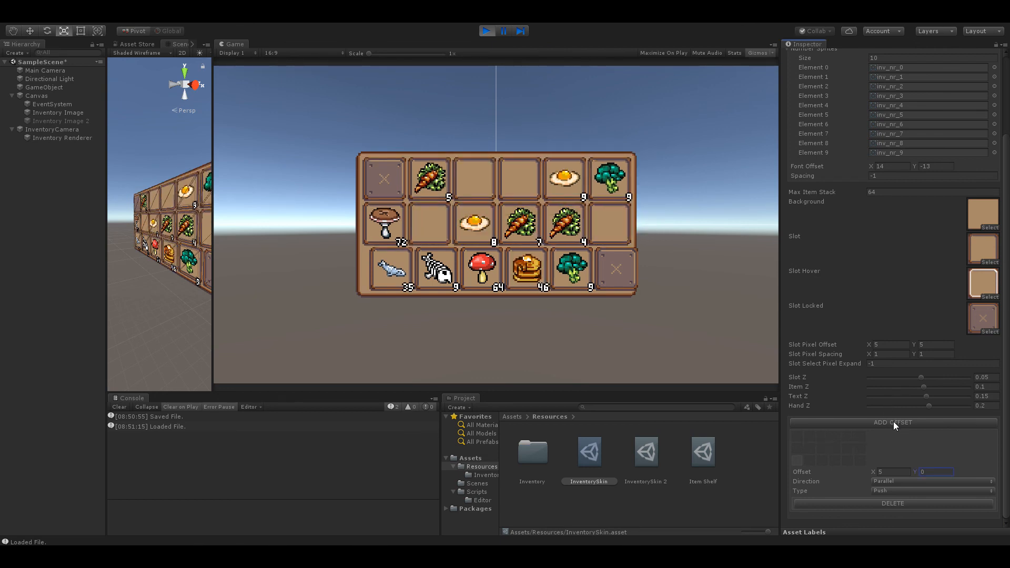
Add a second offset entry and give it an Offset X of 5
left_click(892, 423)
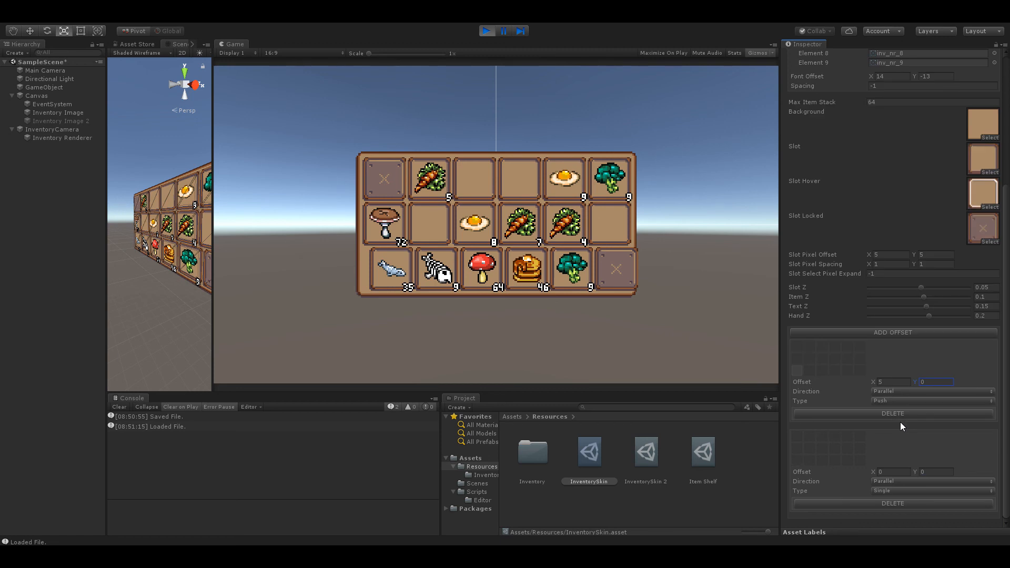
mouse_move(859, 444)
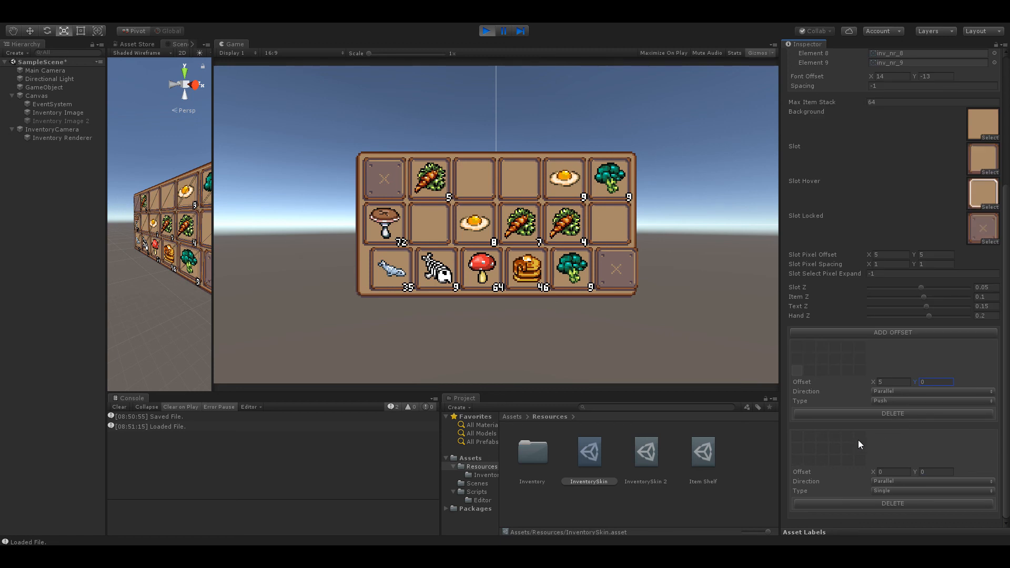
mouse_move(946, 453)
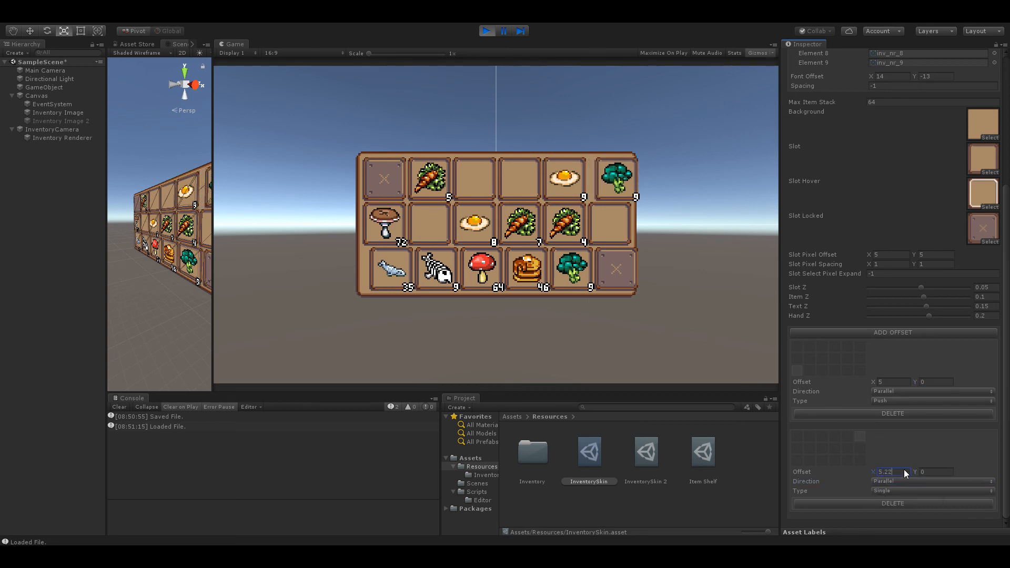
type("5")
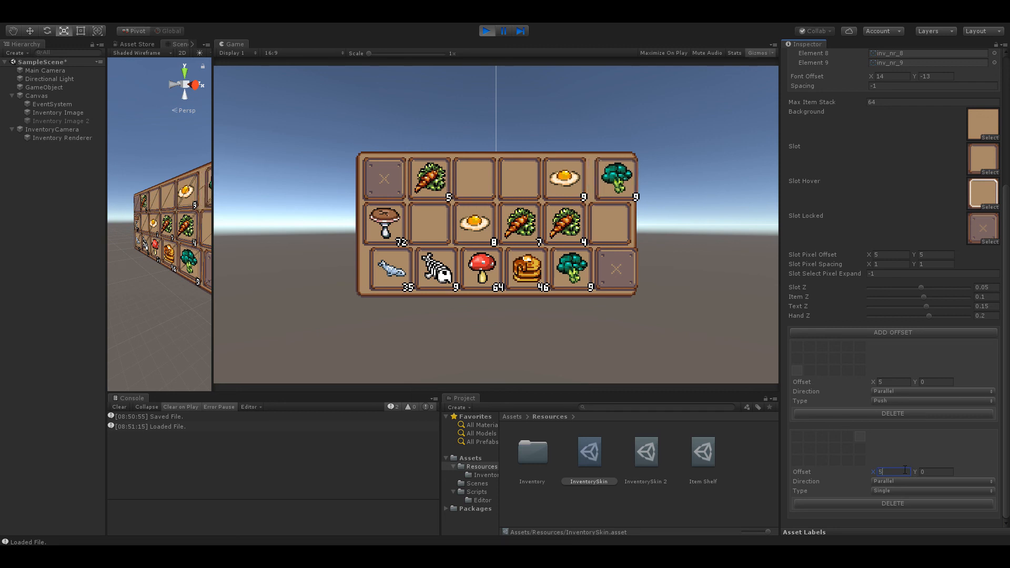